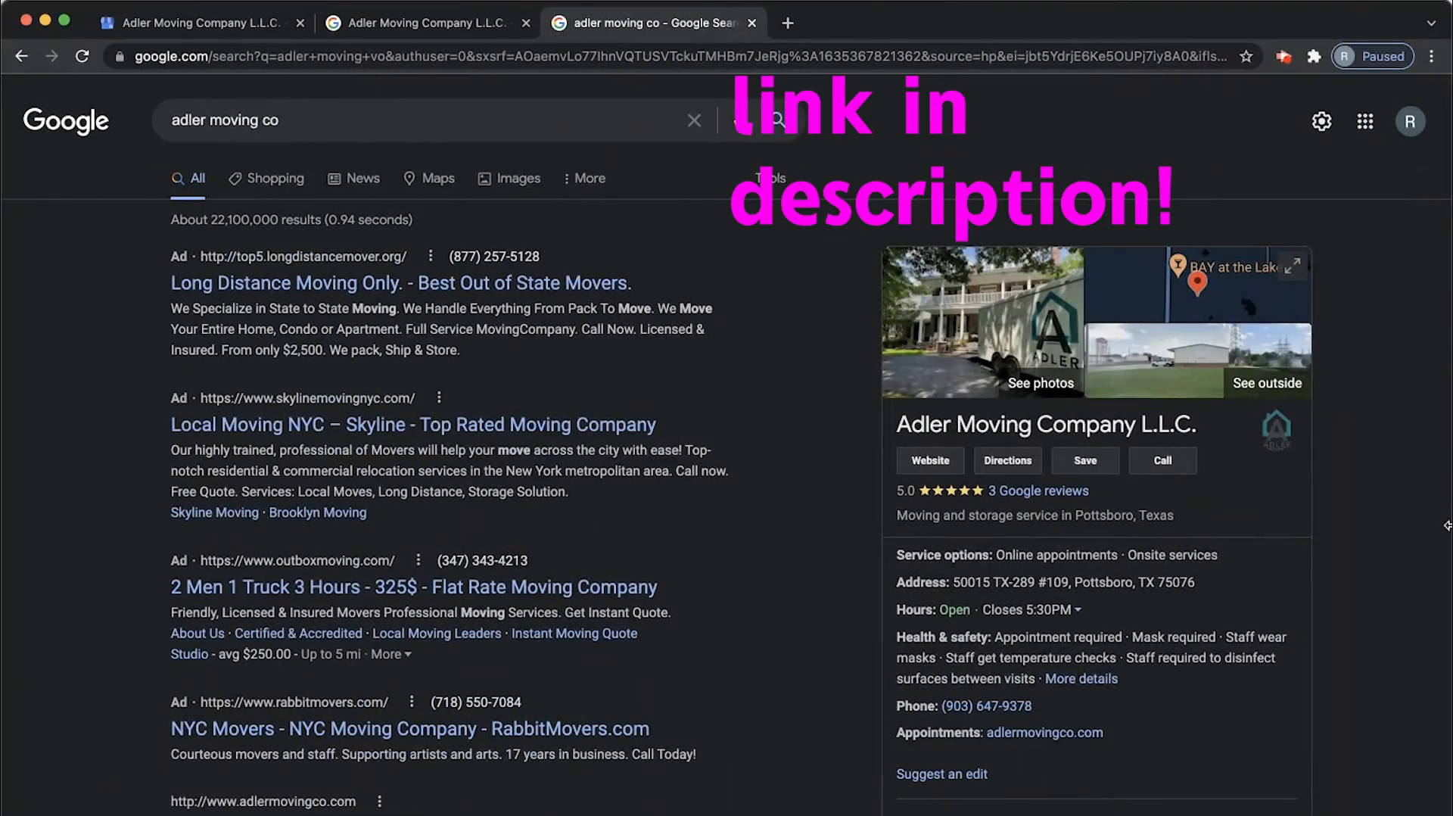
{"action": "scroll", "scroll_direction": "down", "scroll_amount": 3}
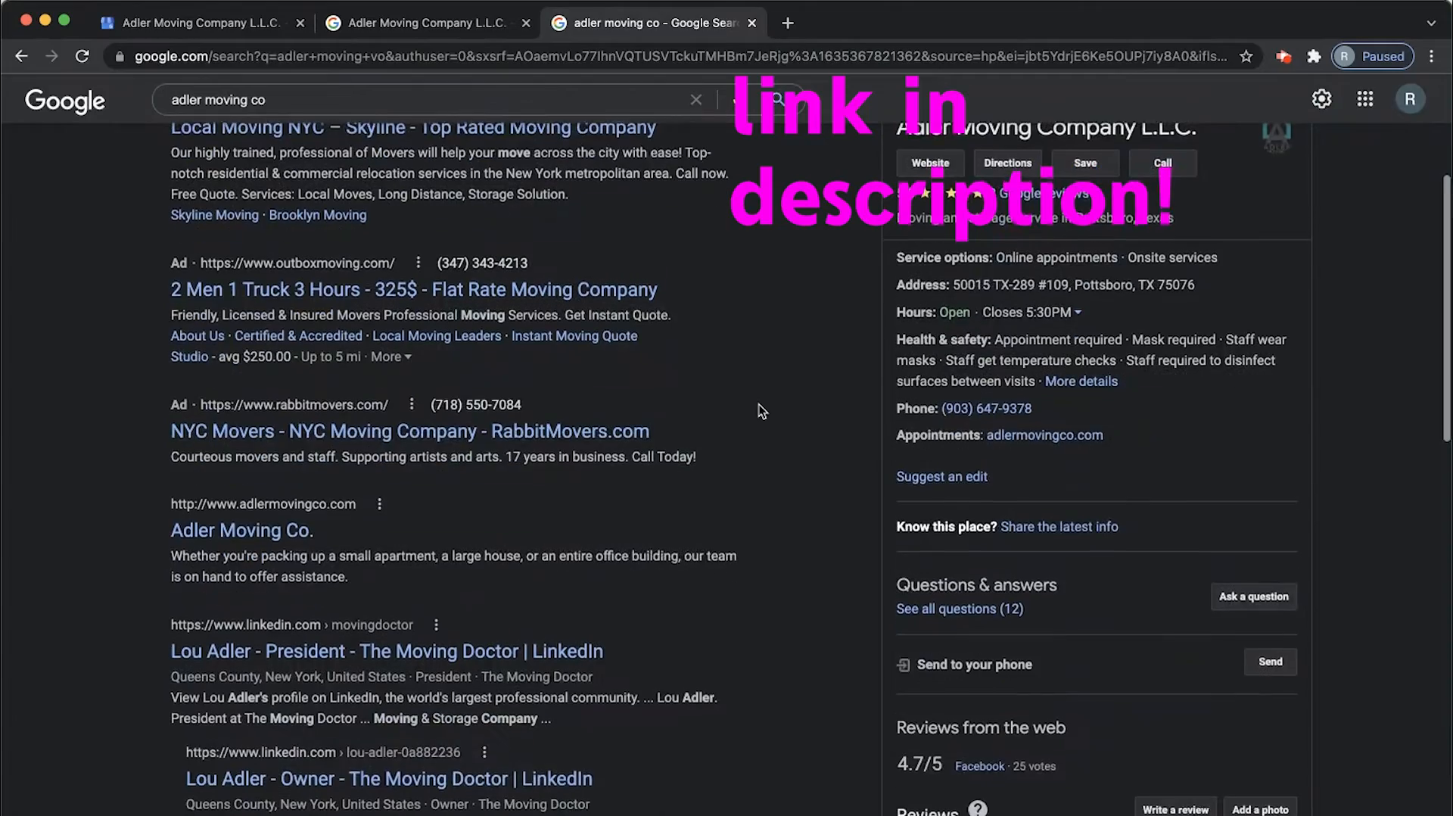
{"action": "scroll", "scroll_direction": "down", "scroll_amount": 3}
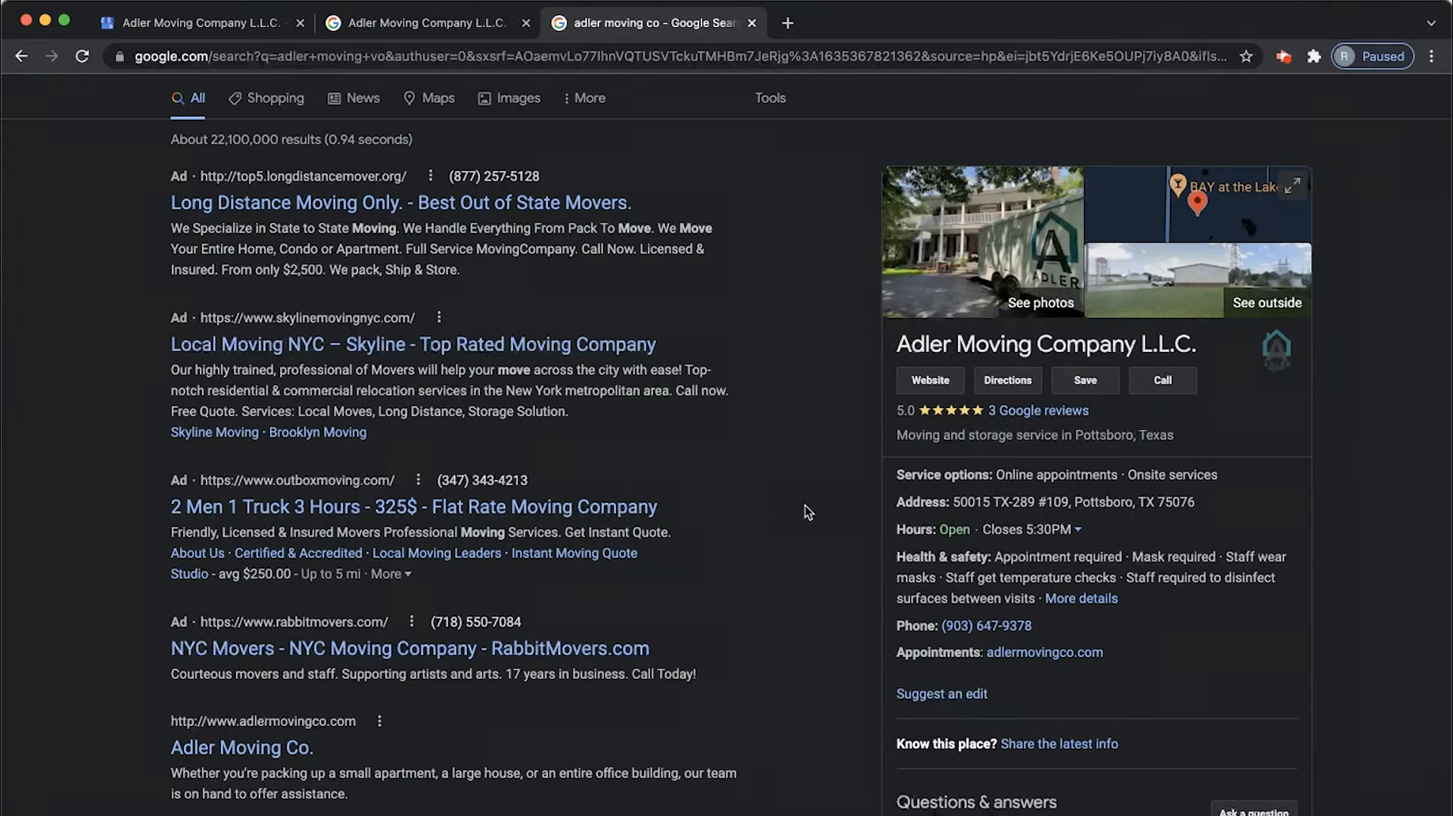
{"action": "mouse_move", "coordinate": [854, 608]}
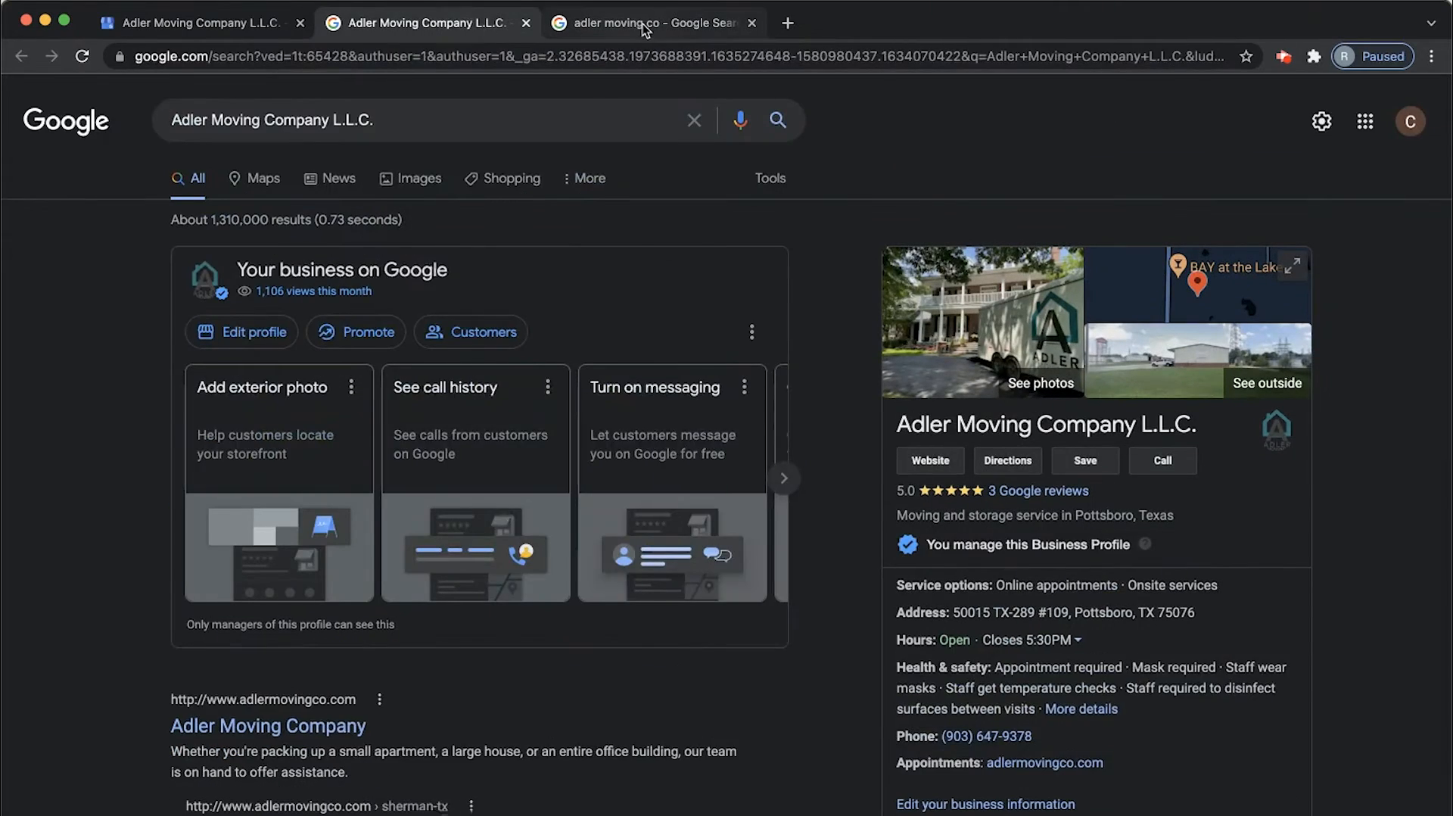
- Check the owner-managed results and signed-in account, then return to the 'adler moving co' tab
{"action": "left_click", "coordinate": [653, 22]}
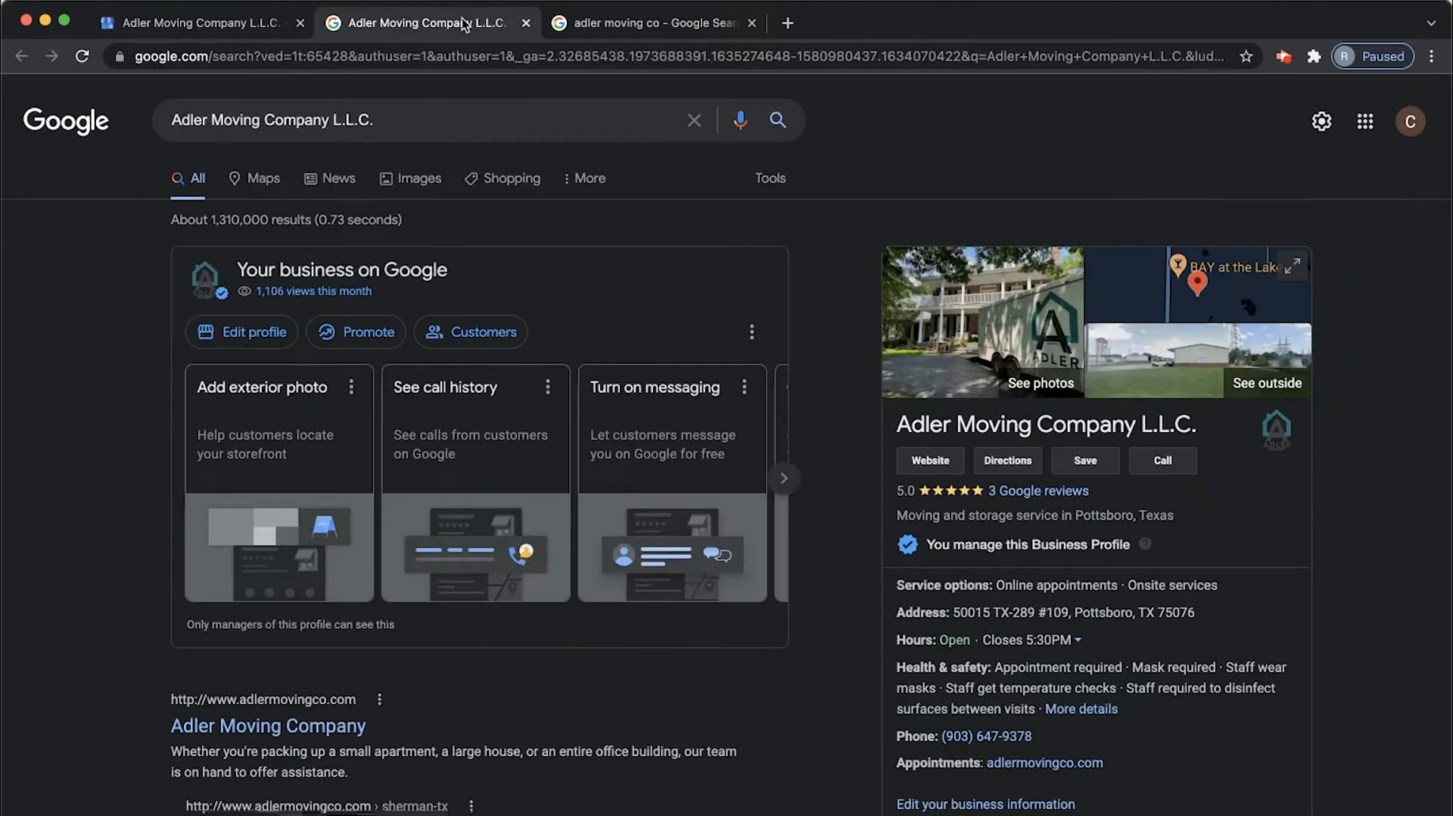
{"action": "mouse_move", "coordinate": [844, 259]}
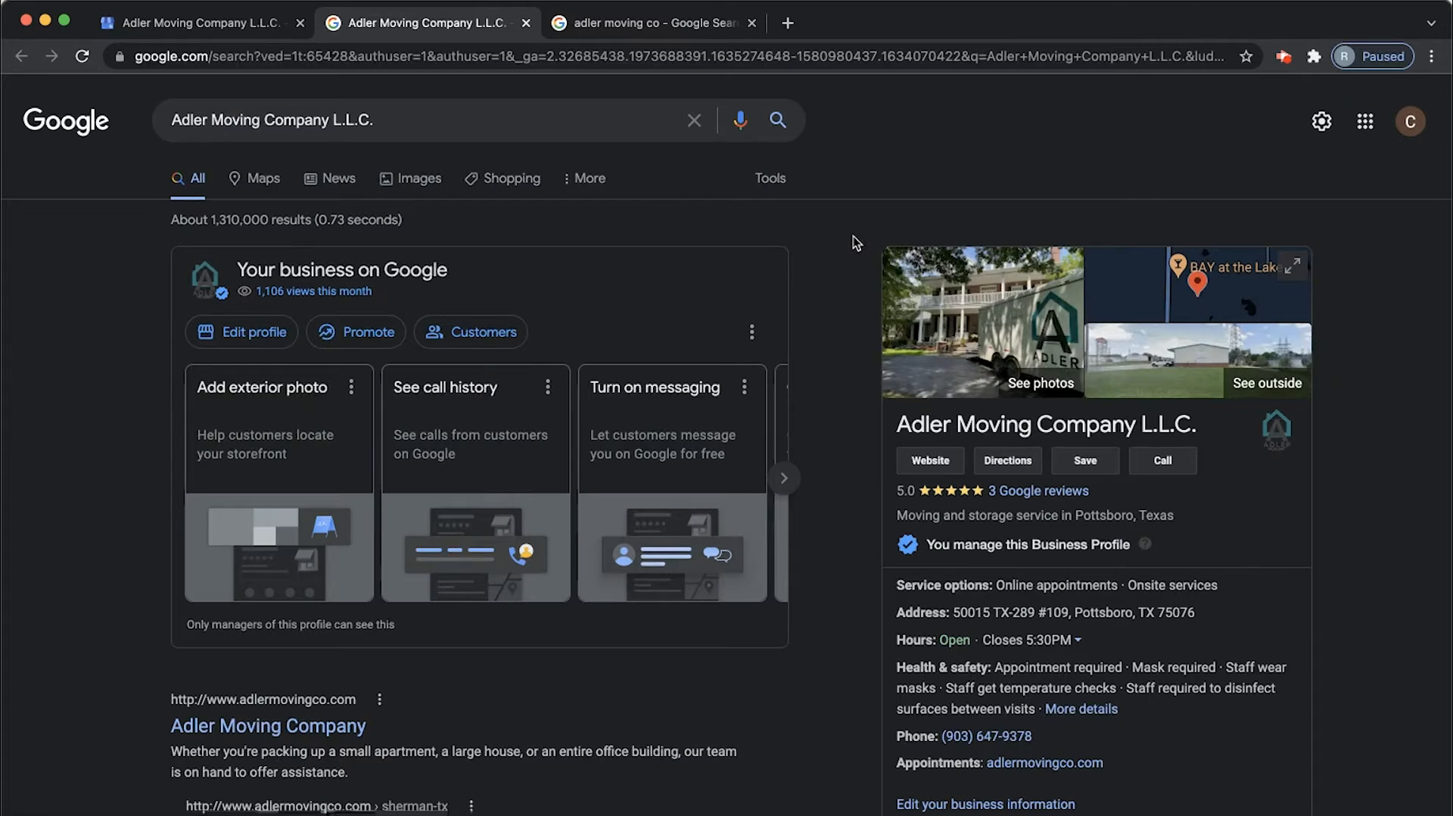
{"action": "mouse_move", "coordinate": [410, 227]}
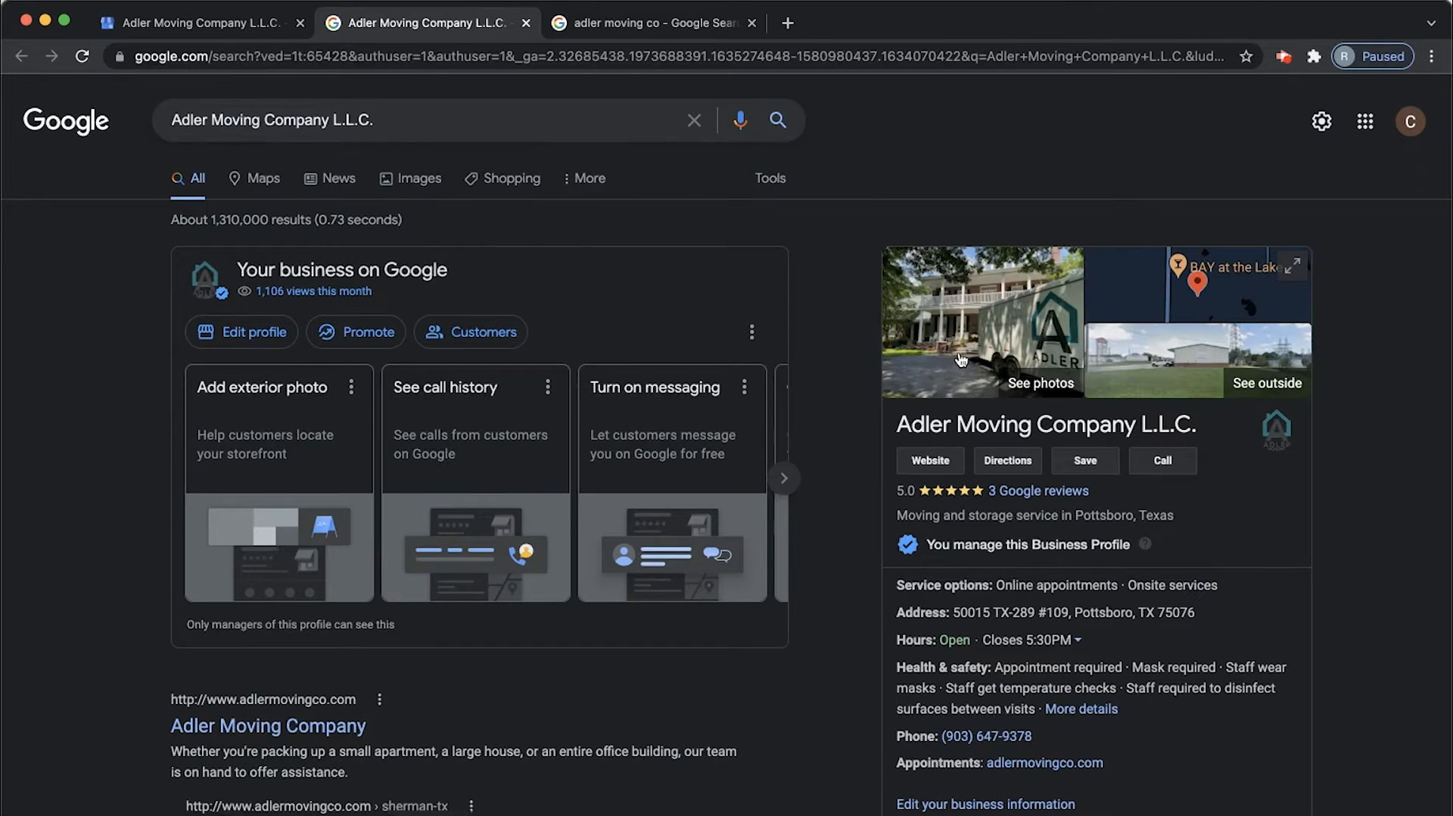
{"action": "scroll", "scroll_direction": "down", "scroll_amount": 3}
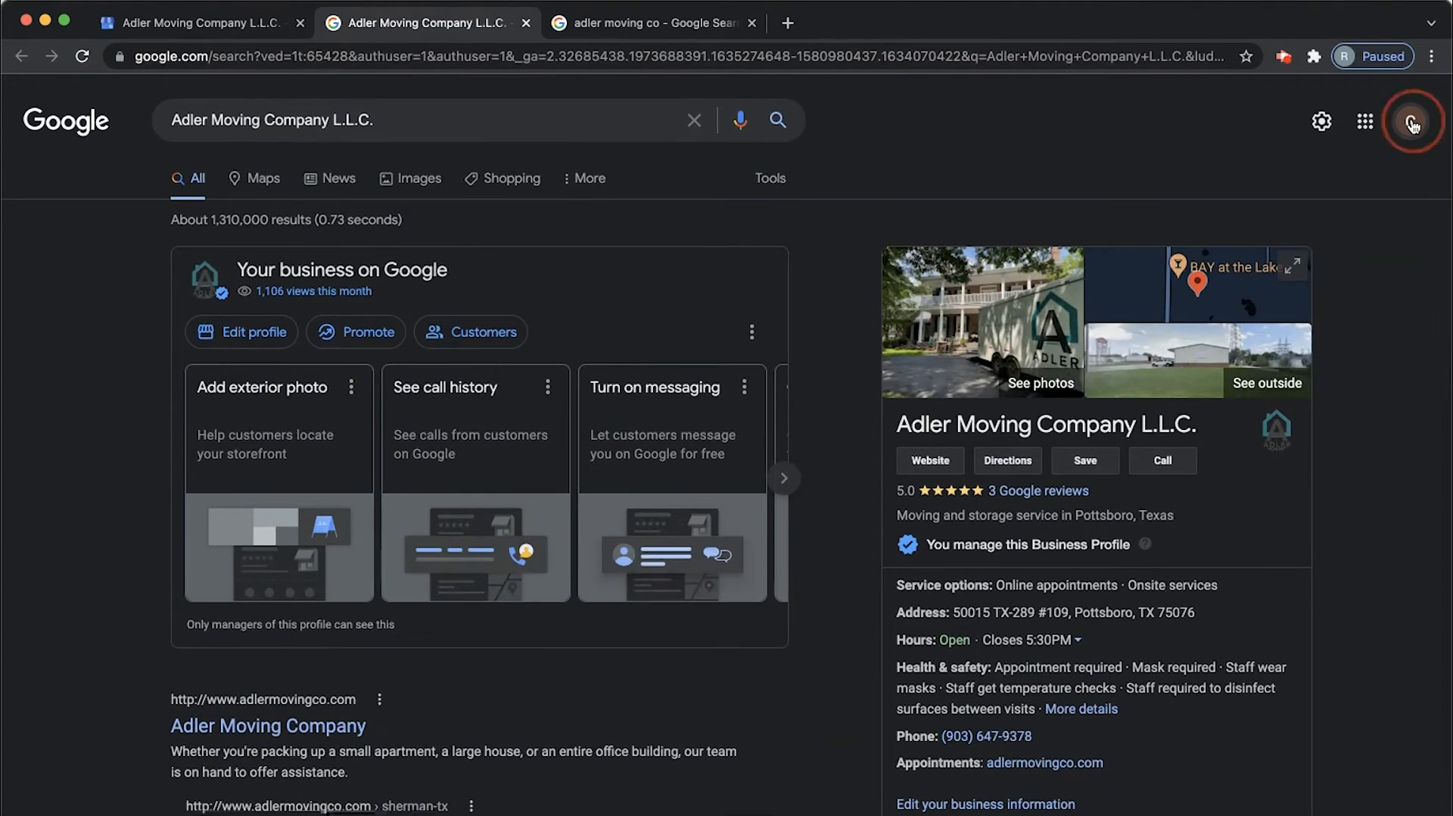
{"action": "left_click", "coordinate": [1411, 121]}
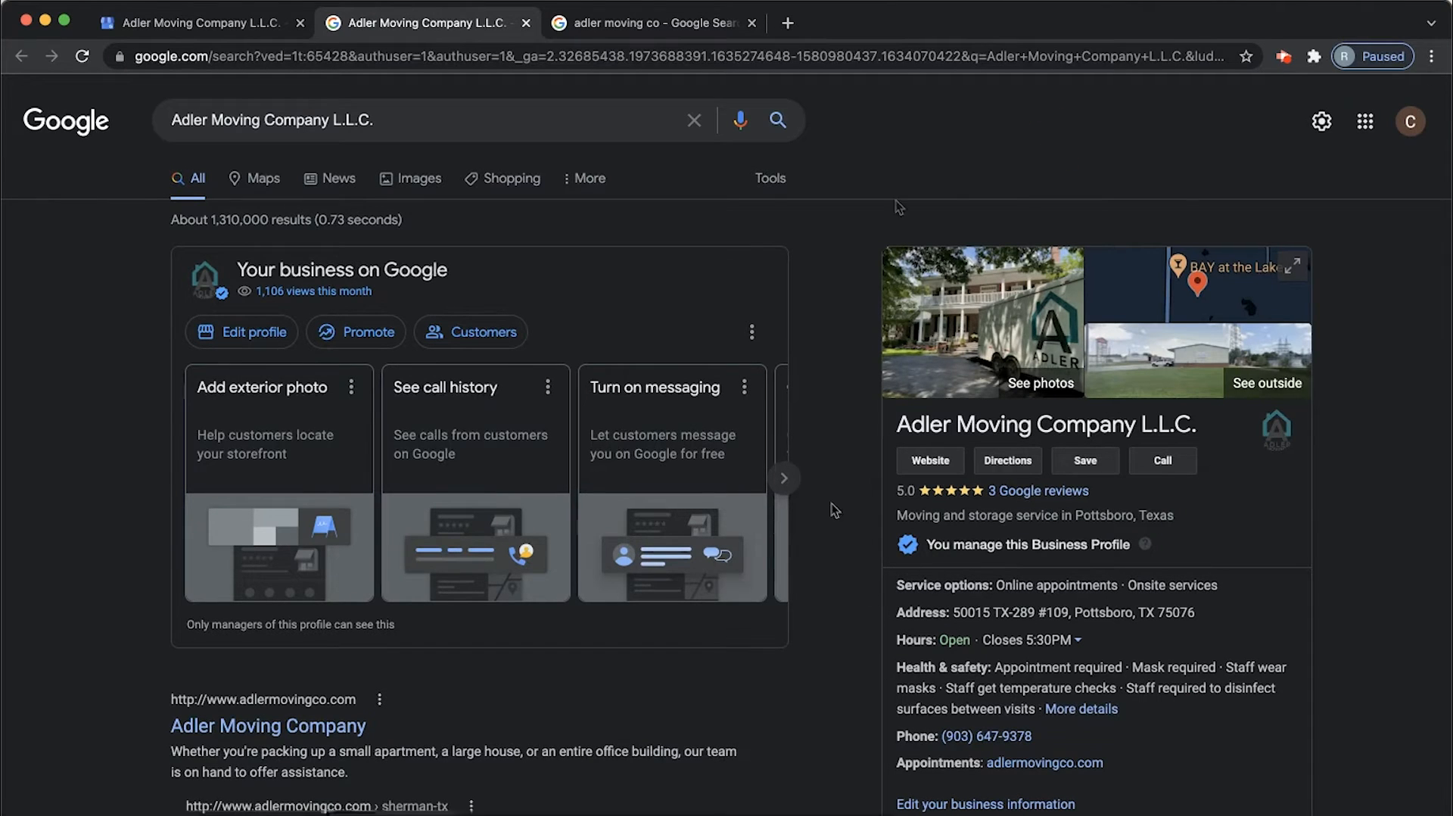
{"action": "mouse_move", "coordinate": [862, 189]}
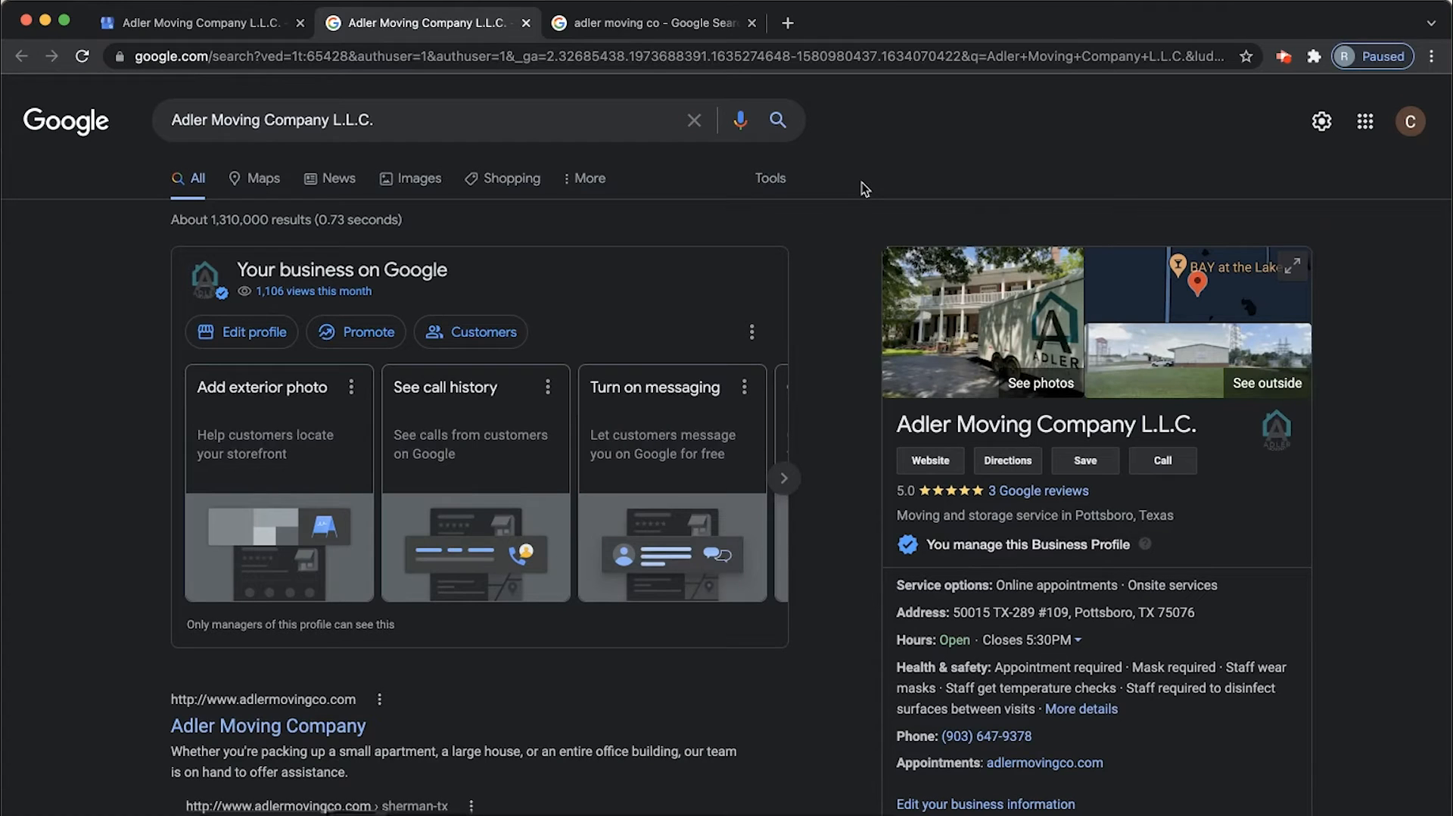
{"action": "mouse_move", "coordinate": [969, 470]}
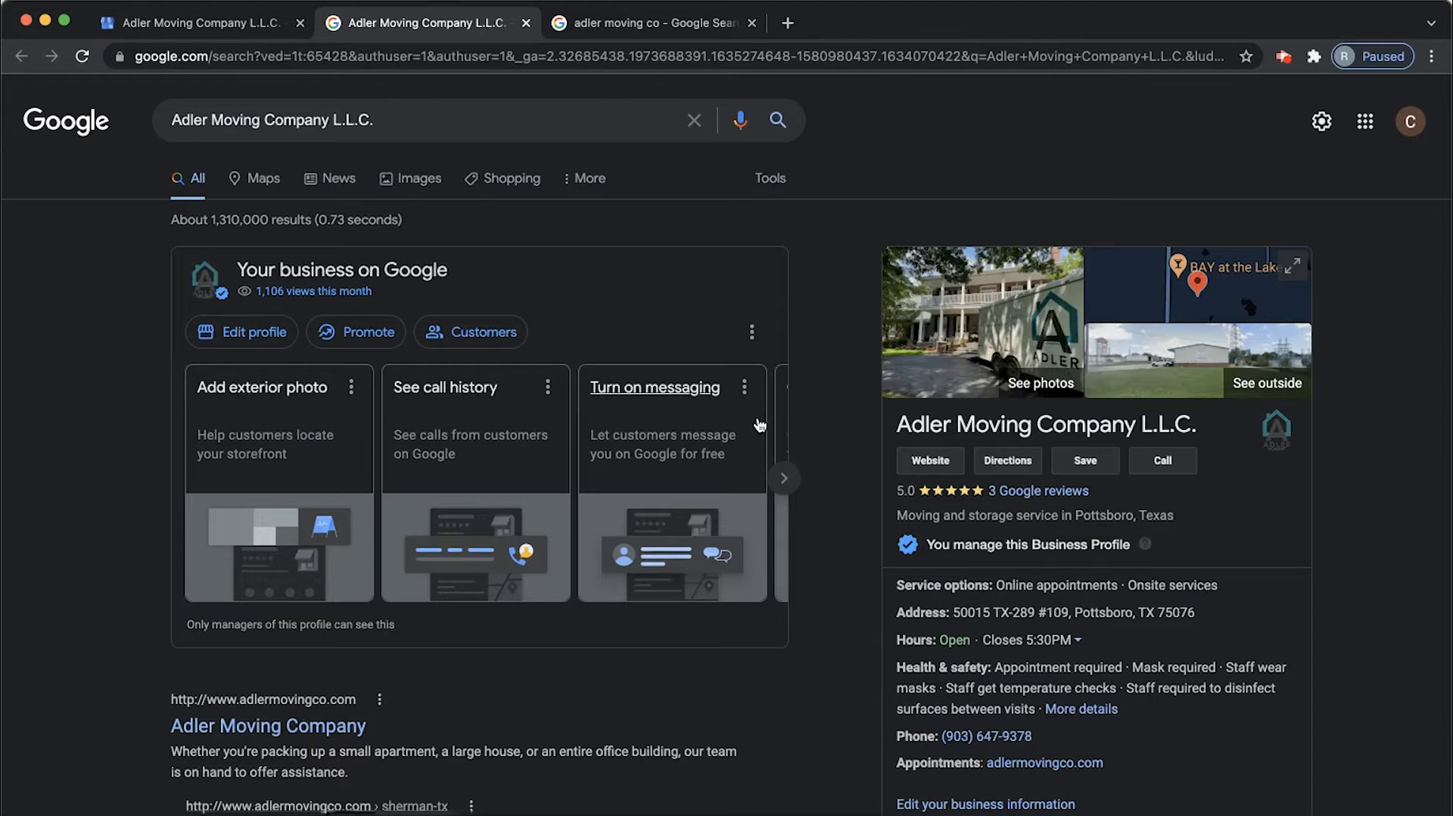
{"action": "left_click", "coordinate": [652, 22]}
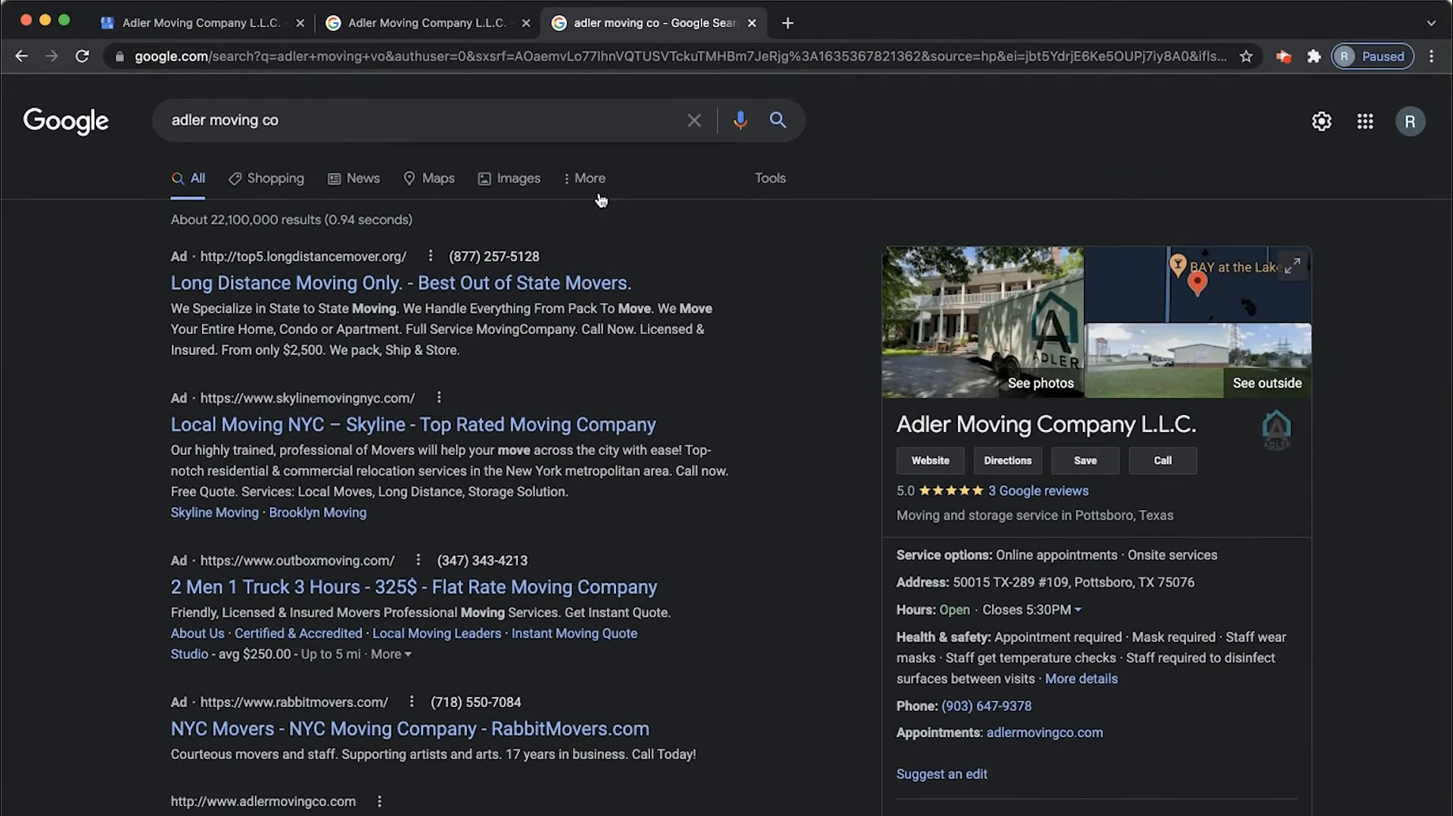
{"action": "mouse_move", "coordinate": [1350, 332]}
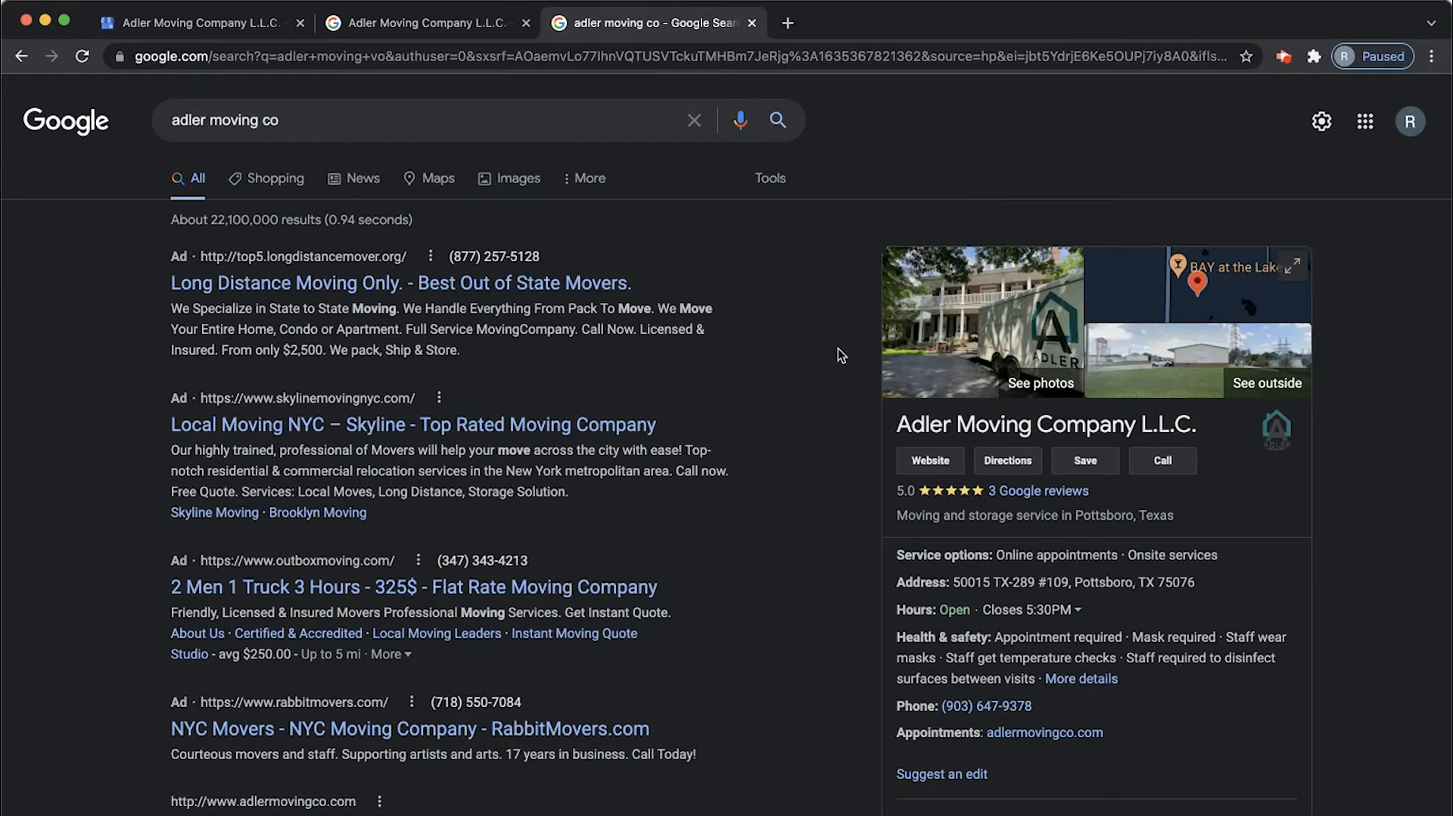
- Scroll the knowledge panel to Questions & answers and open the 'Ask a question' form
{"action": "scroll", "scroll_direction": "down", "scroll_amount": 3}
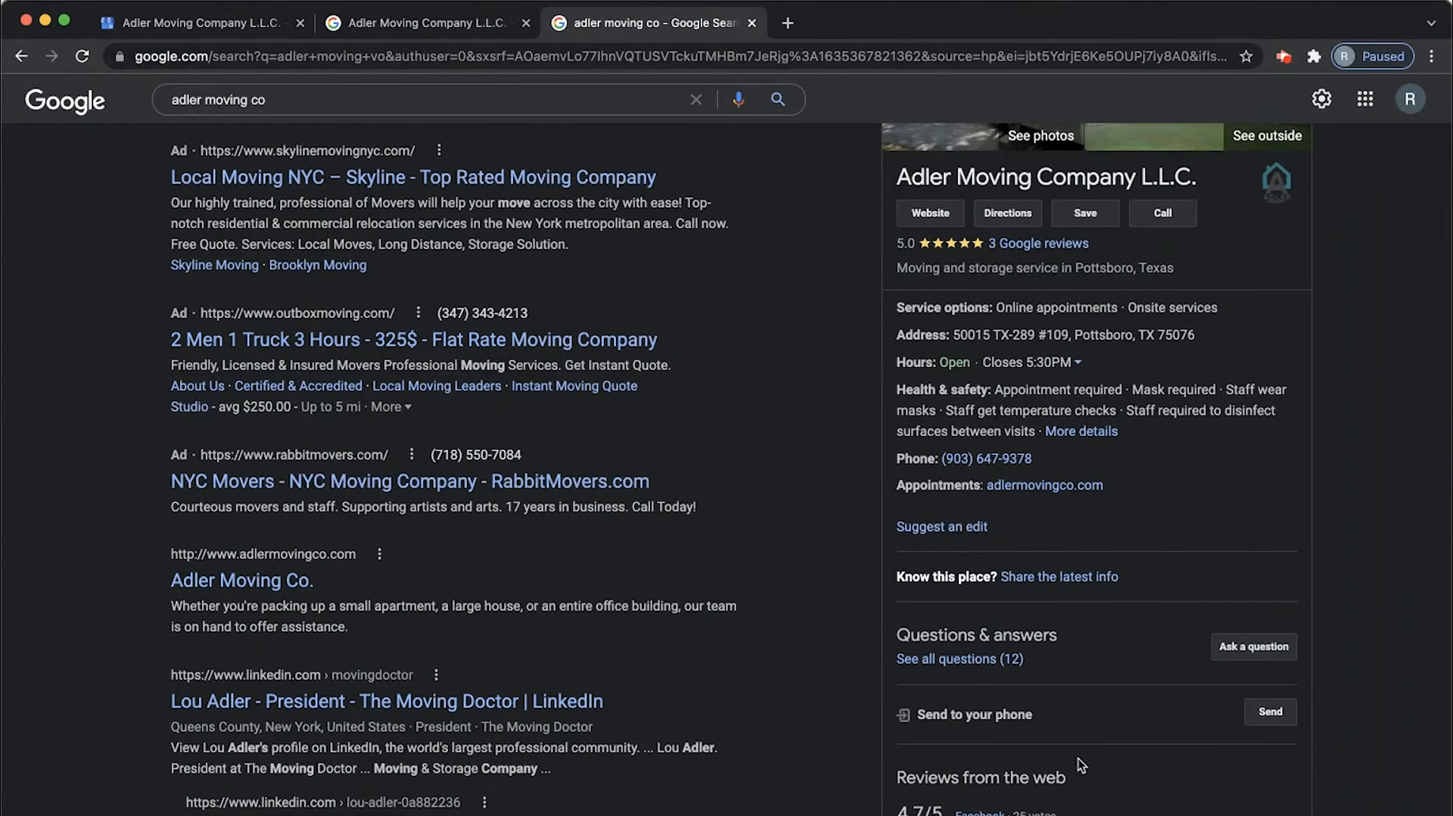
{"action": "left_click", "coordinate": [1253, 647]}
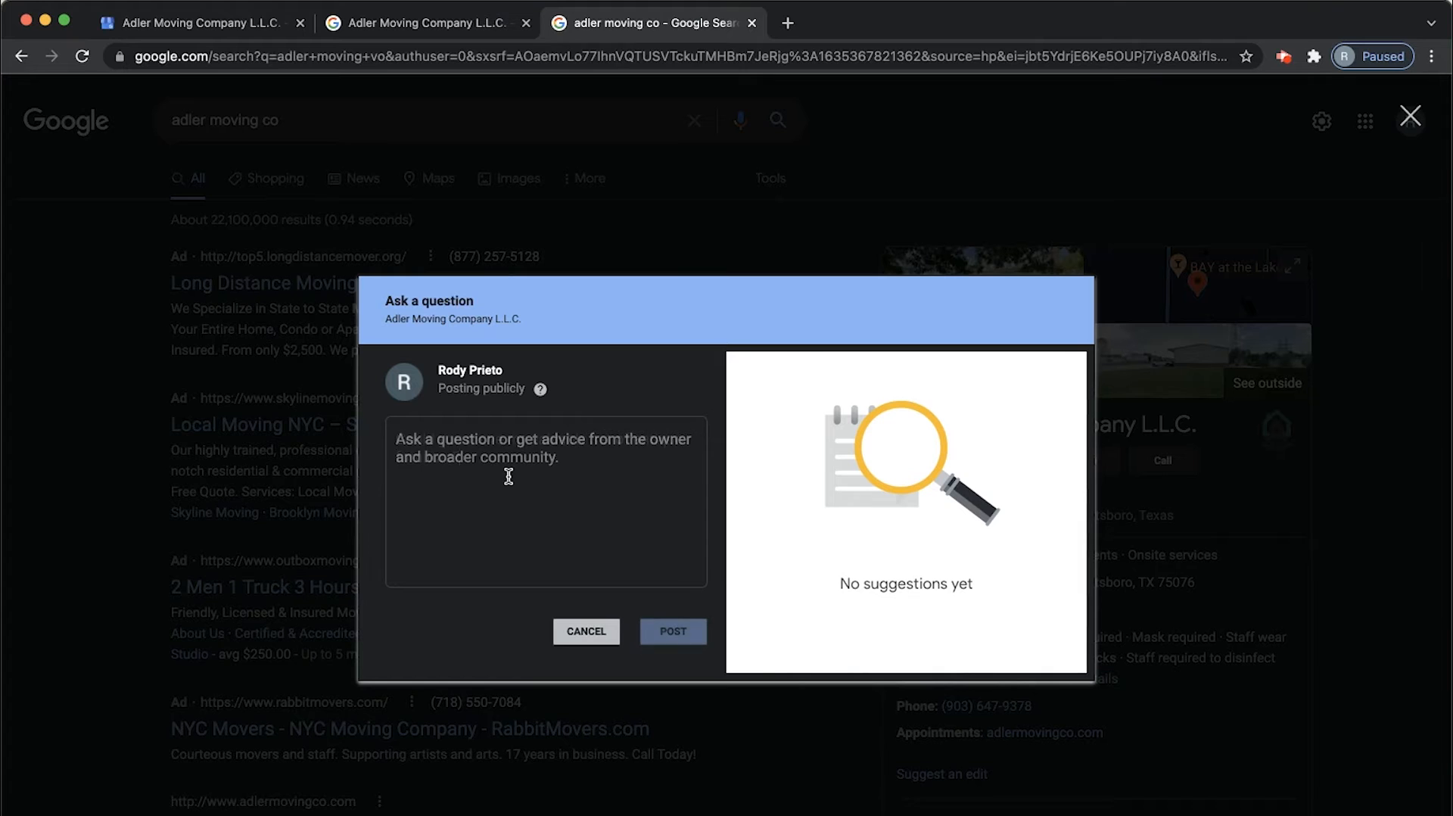
- Post 'Could you move my valuable set of antique furniture?' and dismiss the confirmation
{"action": "type", "text": "Could you move my valuable set of antique furniture?"}
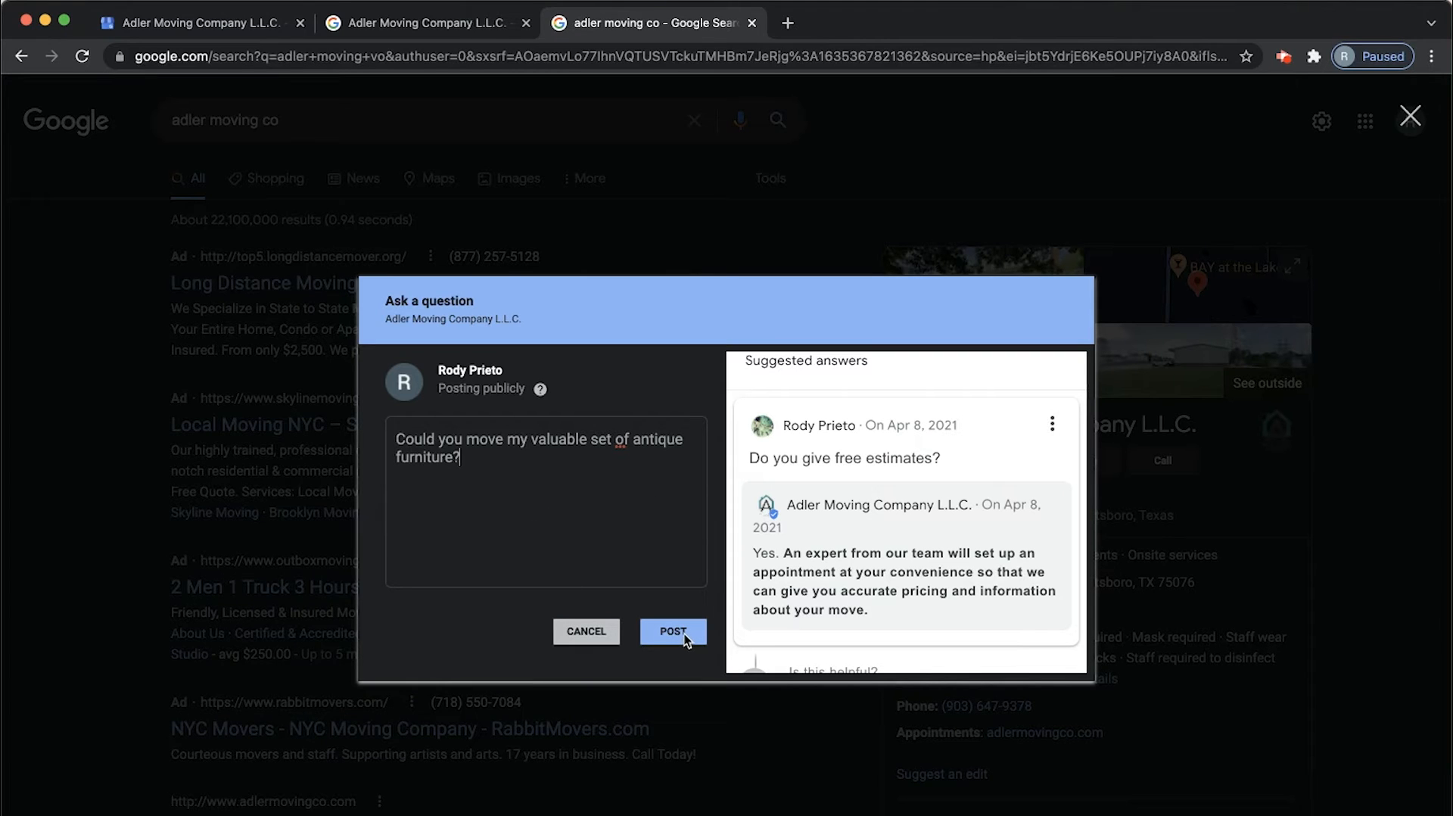
{"action": "left_click", "coordinate": [673, 631]}
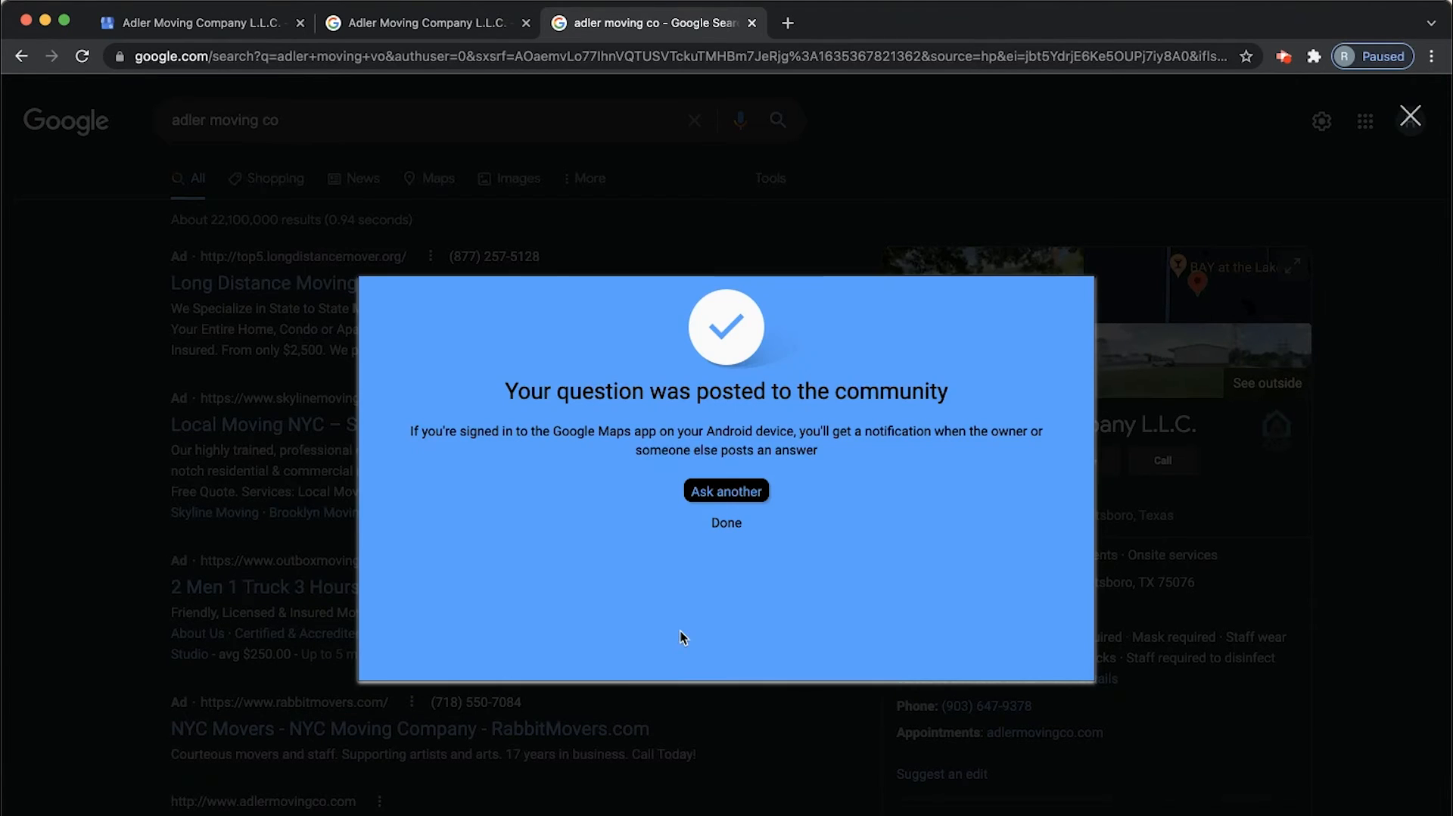
{"action": "mouse_move", "coordinate": [707, 372]}
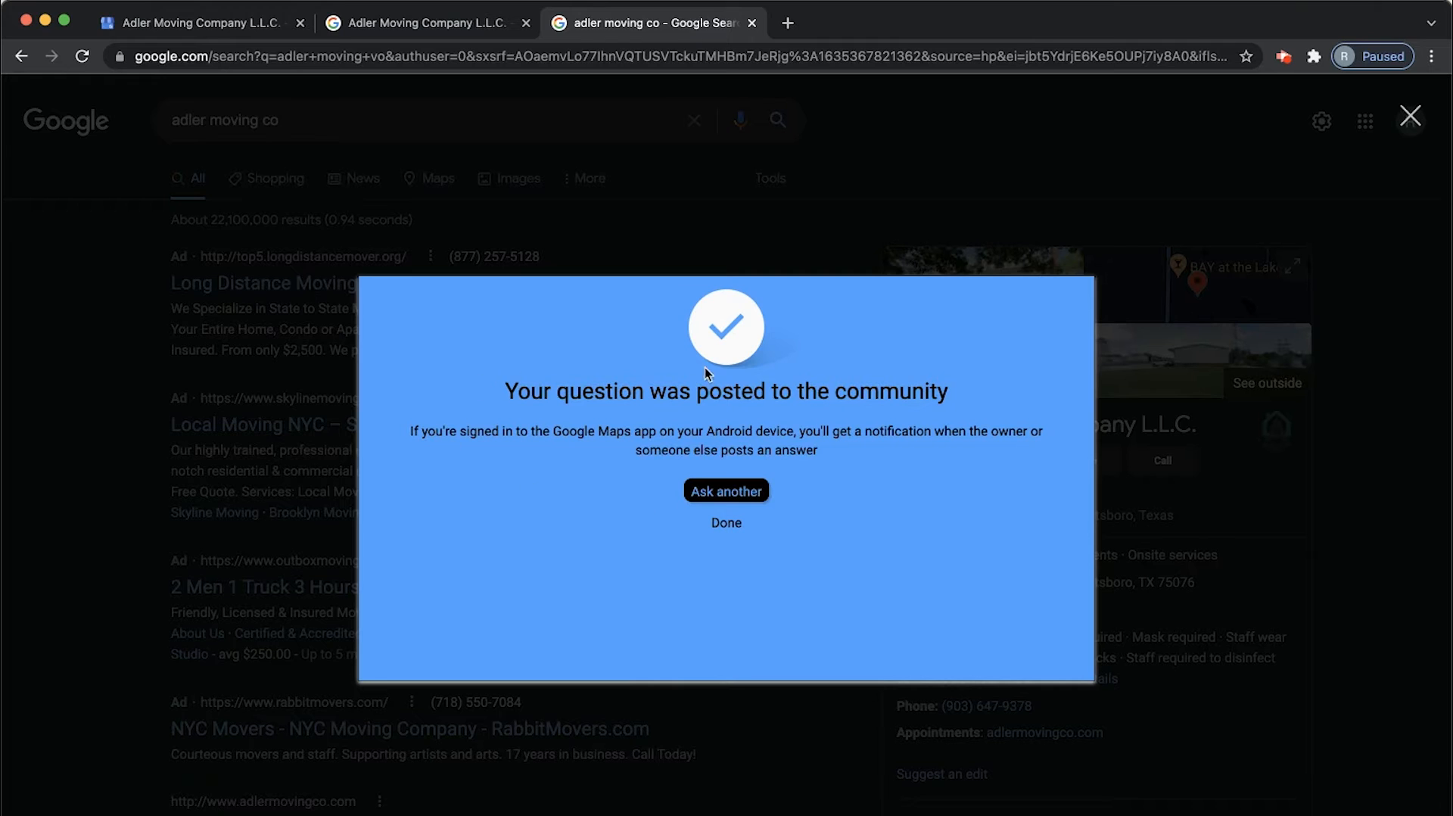
{"action": "mouse_move", "coordinate": [726, 523]}
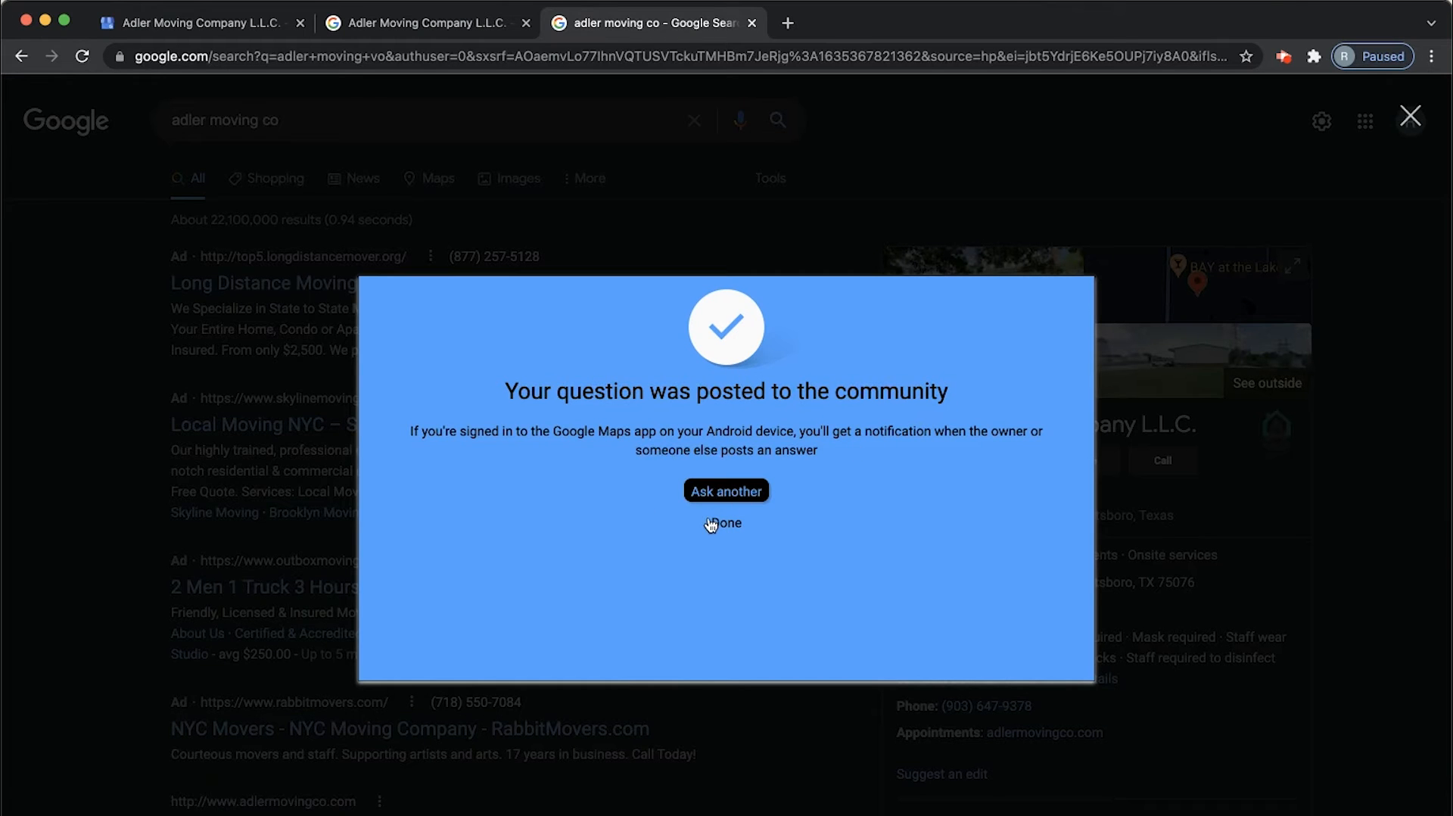
{"action": "left_click", "coordinate": [726, 523]}
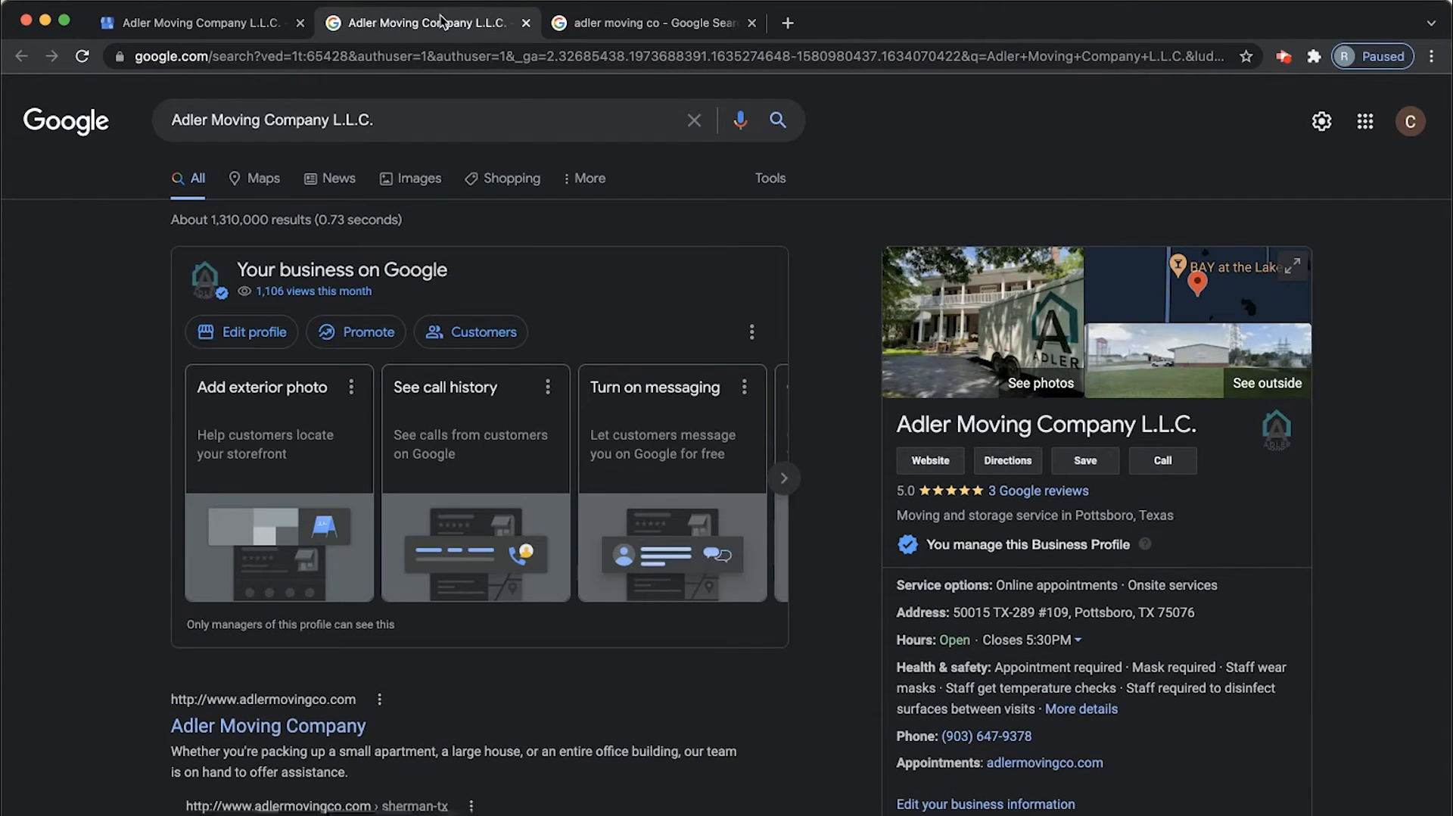
{"action": "mouse_move", "coordinate": [288, 222]}
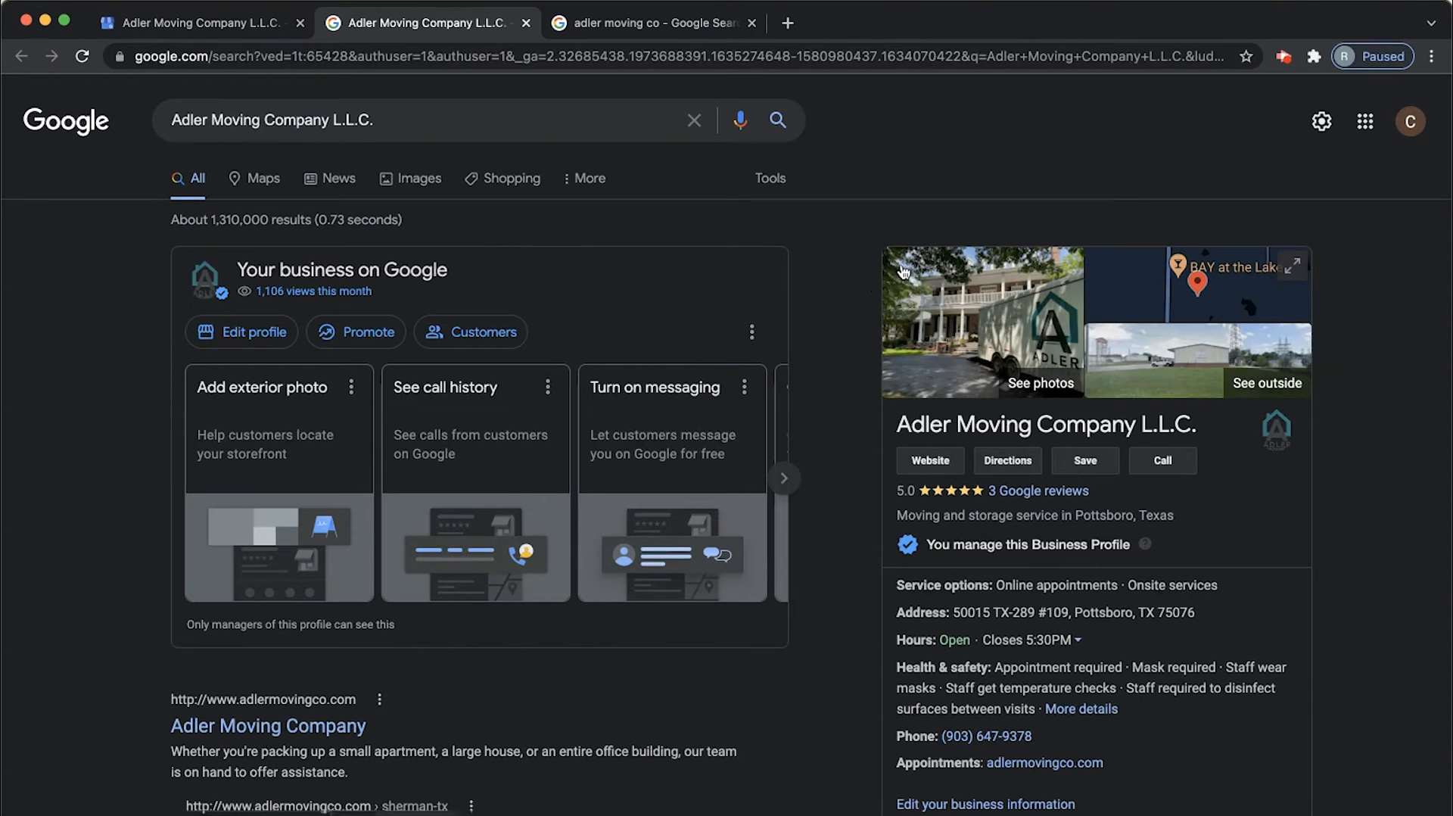
{"action": "mouse_move", "coordinate": [760, 406]}
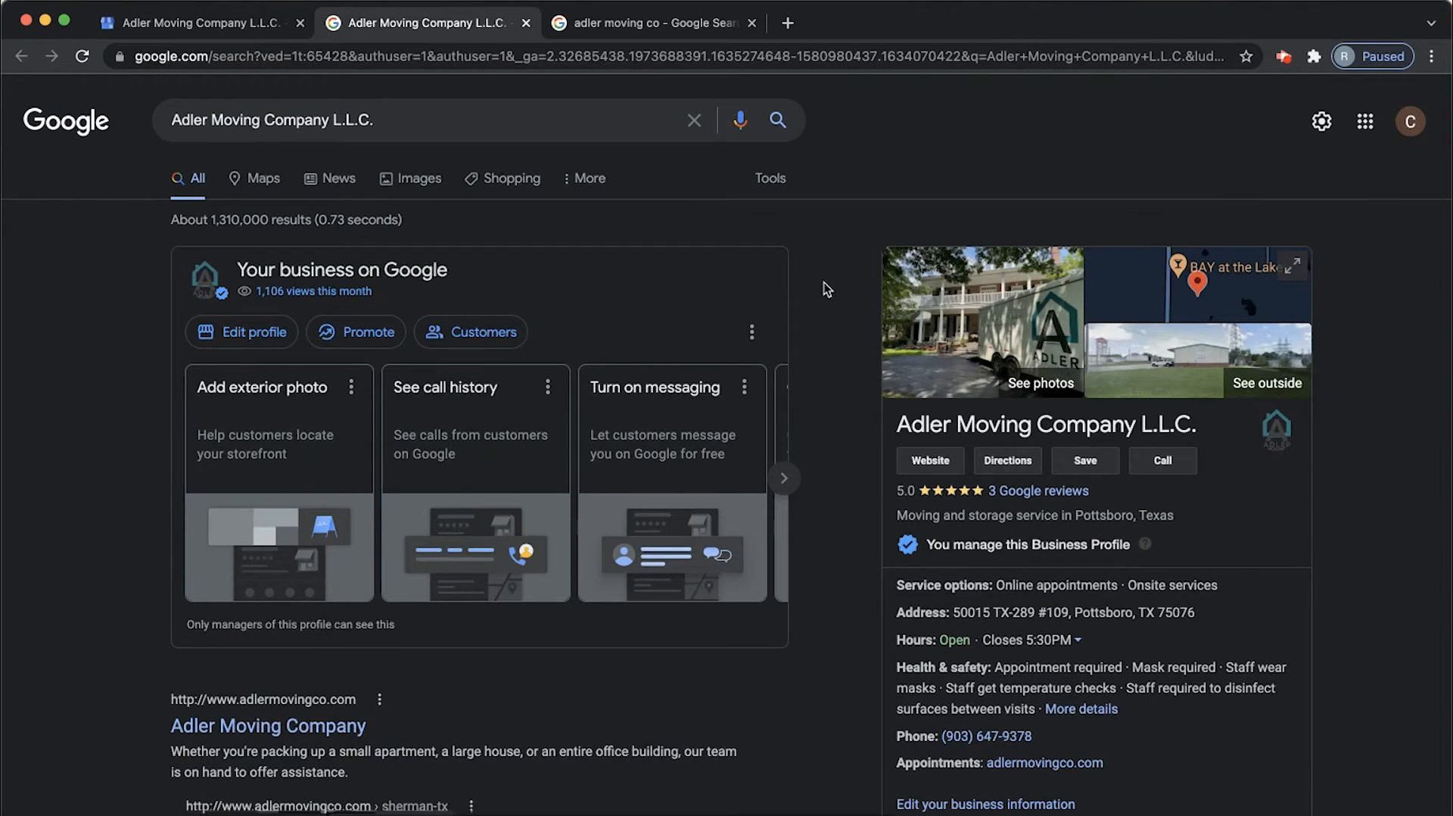
{"action": "mouse_move", "coordinate": [789, 439]}
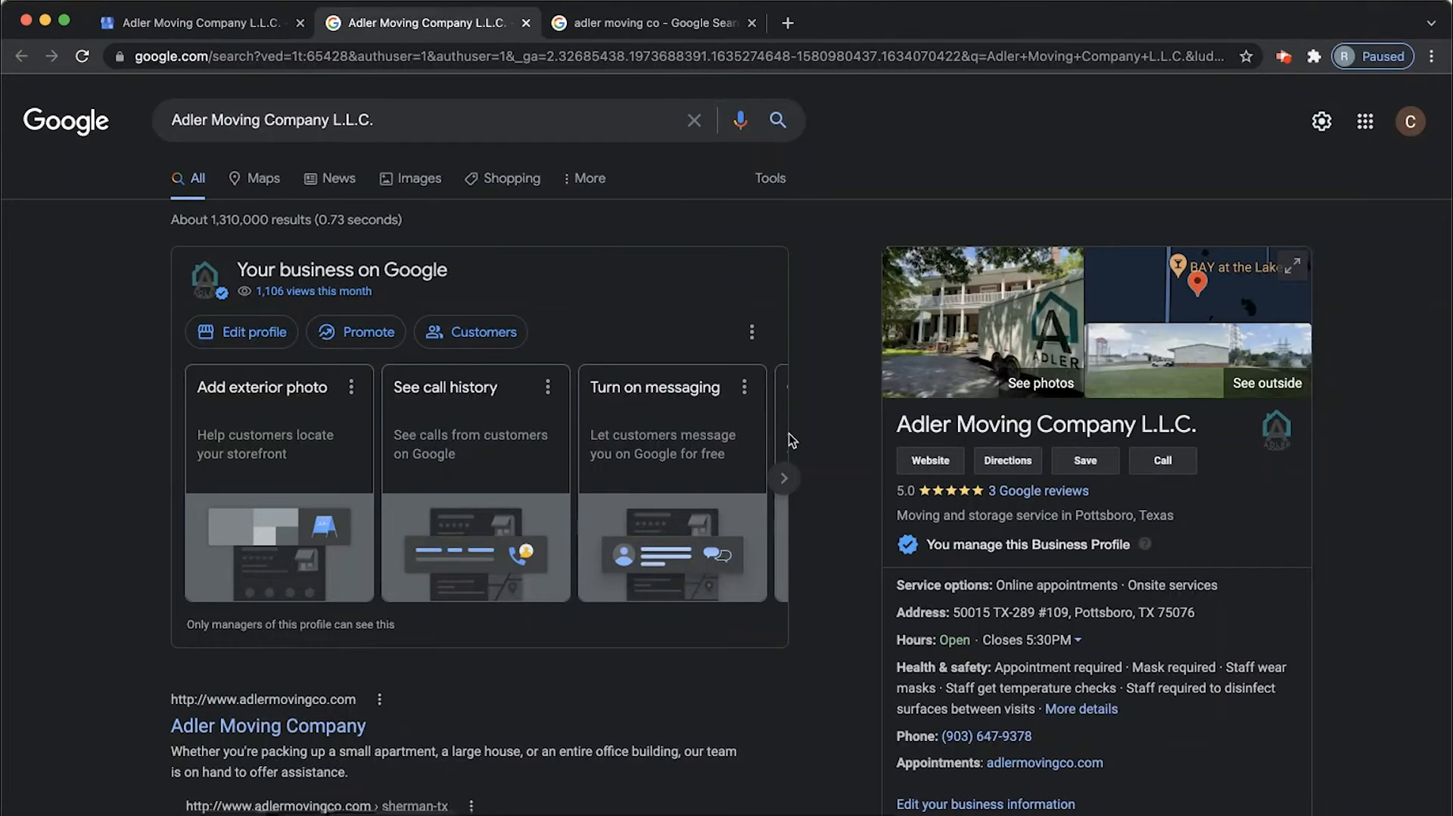
{"action": "mouse_move", "coordinate": [1411, 120]}
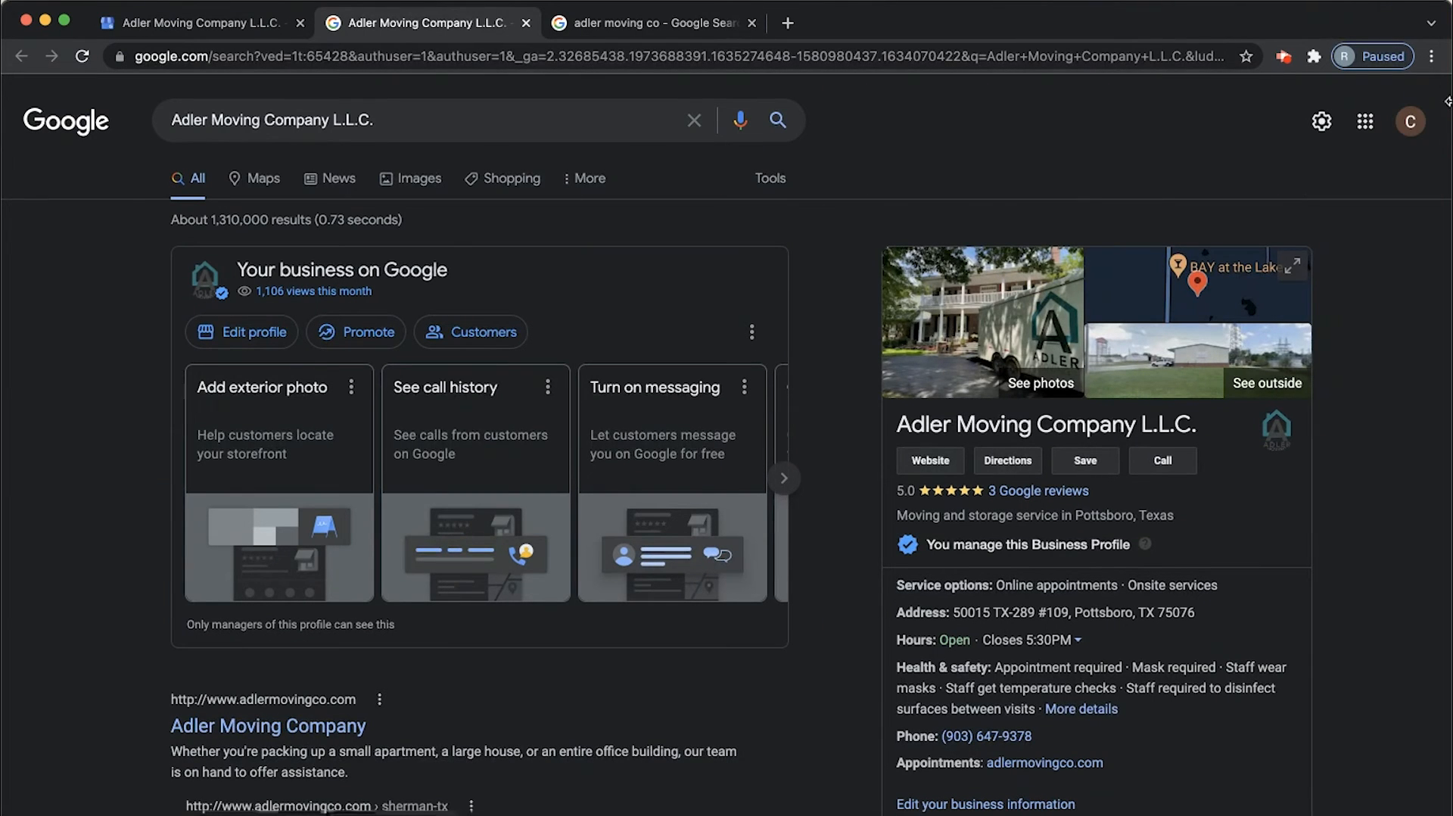
{"action": "mouse_move", "coordinate": [1410, 121]}
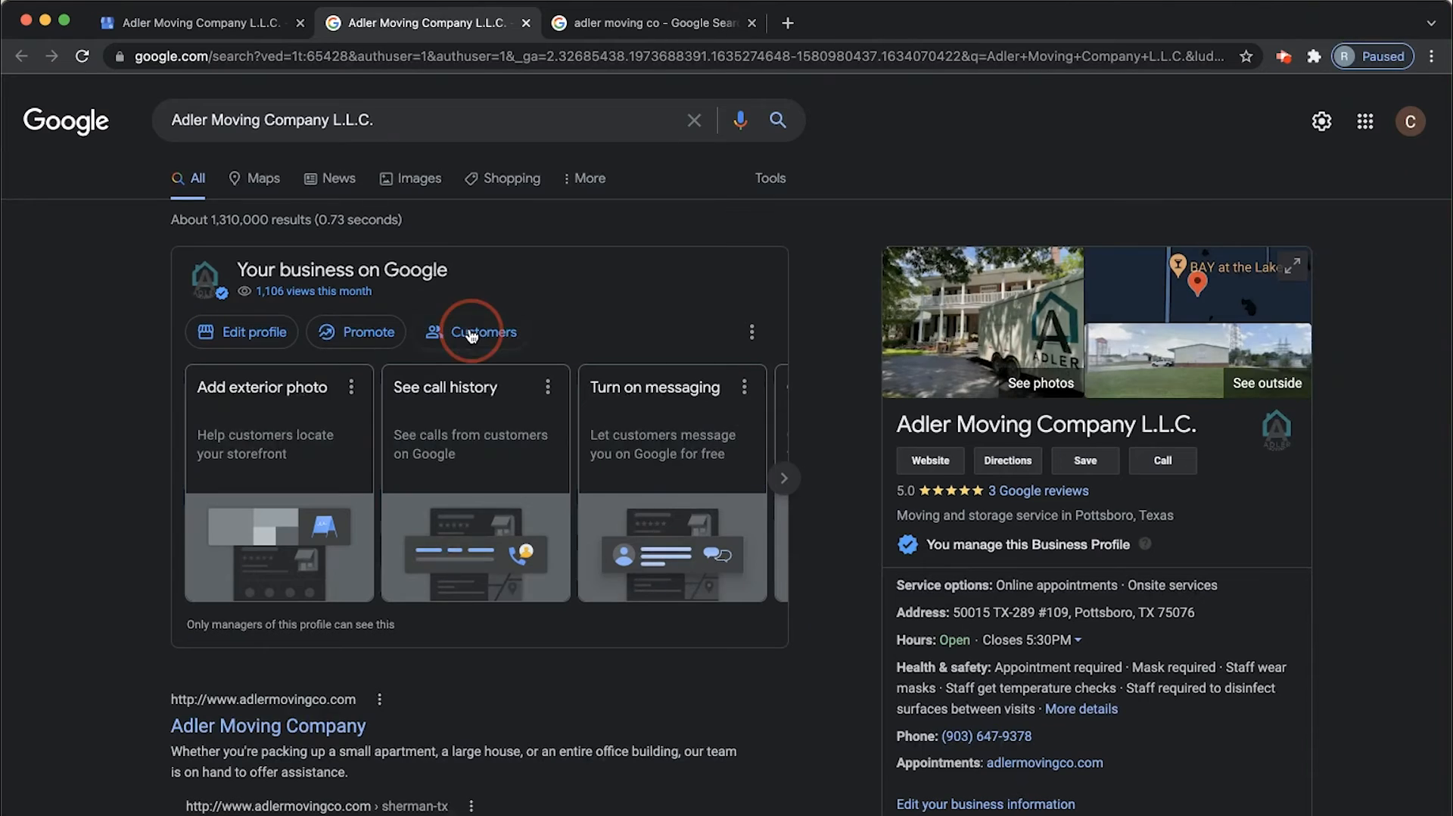
- Open the Customers Q&A list from the 'Your business on Google' panel
{"action": "left_click", "coordinate": [482, 332]}
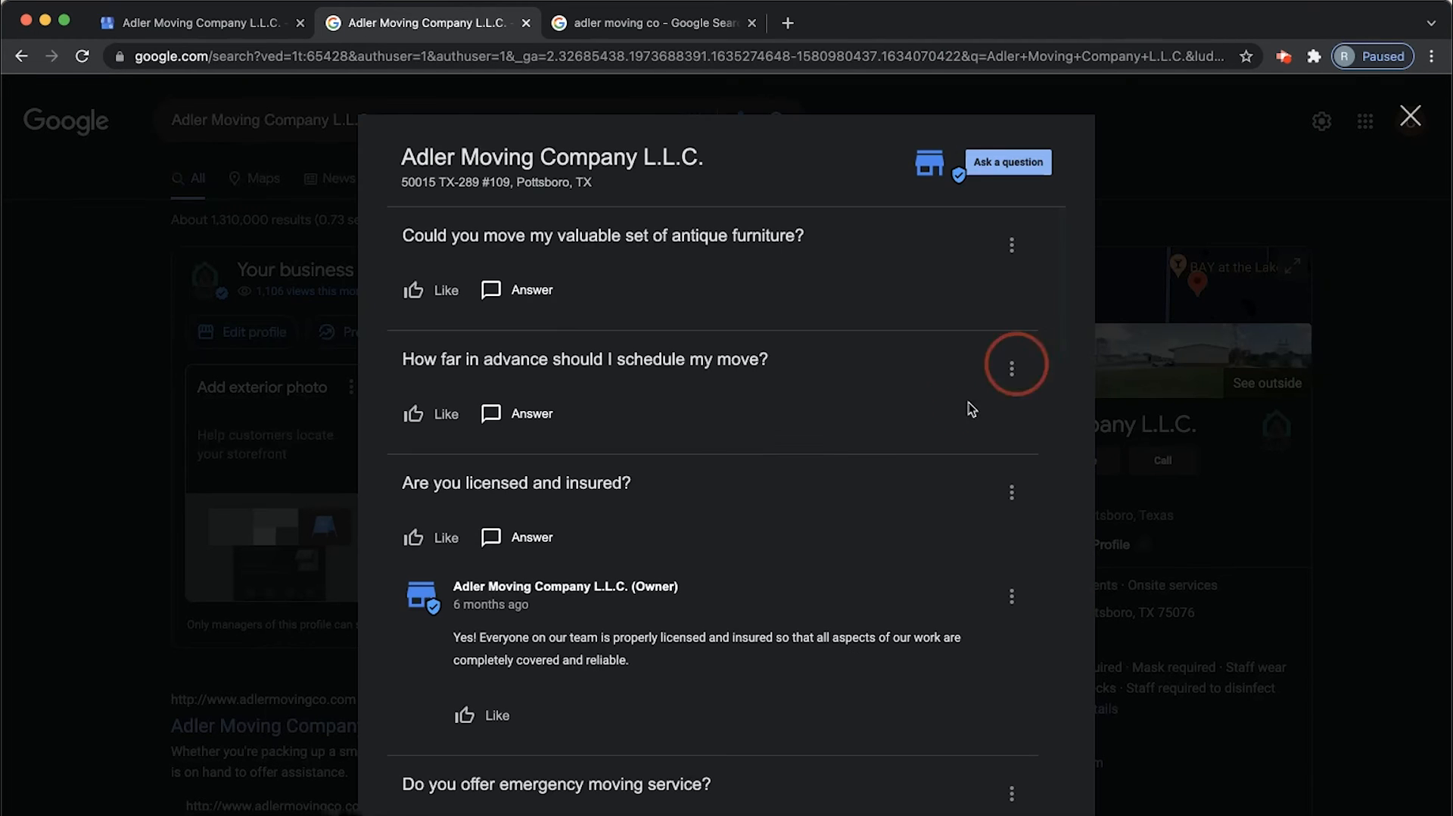
{"action": "mouse_move", "coordinate": [713, 565]}
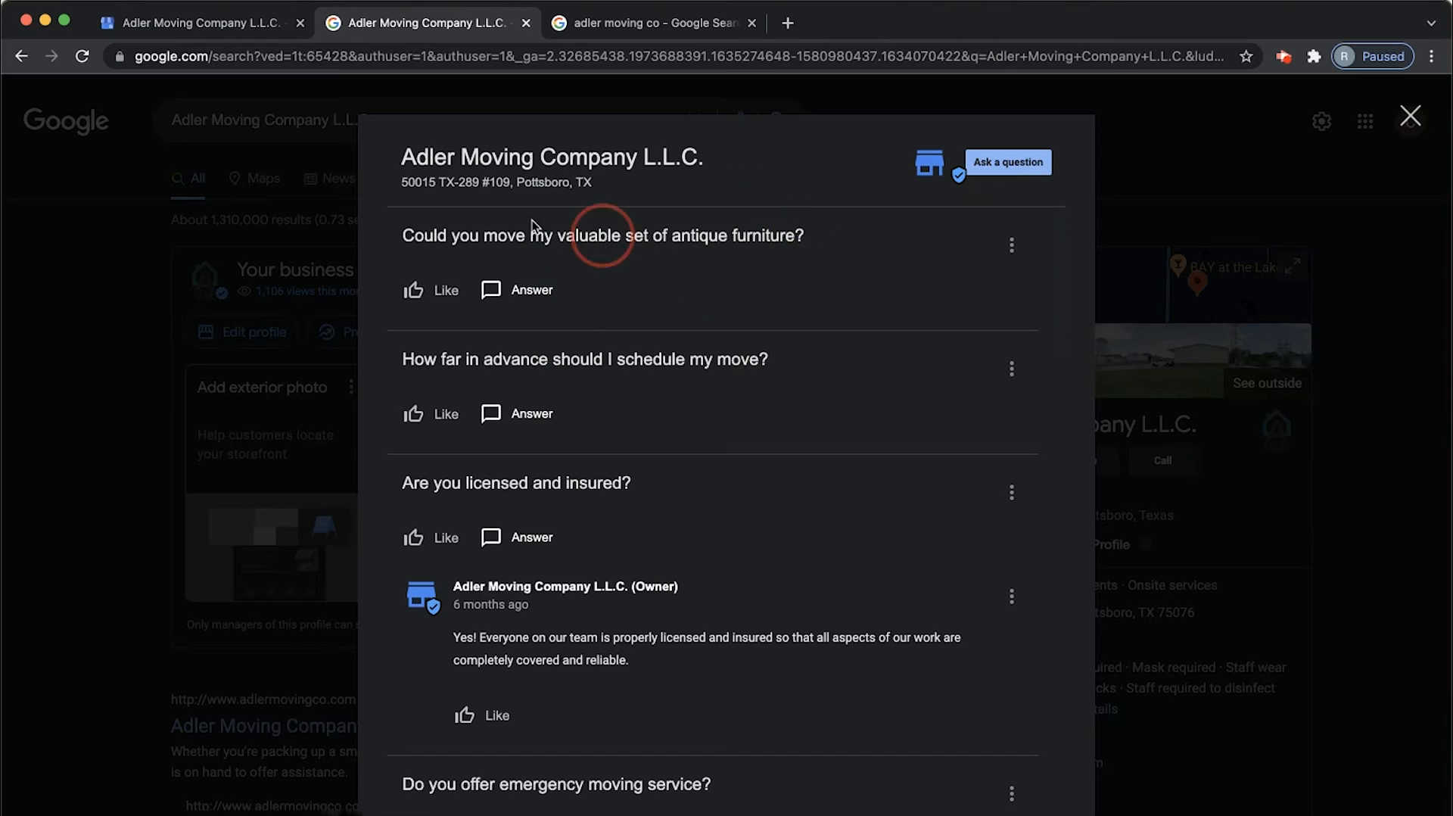
{"action": "mouse_move", "coordinate": [516, 290]}
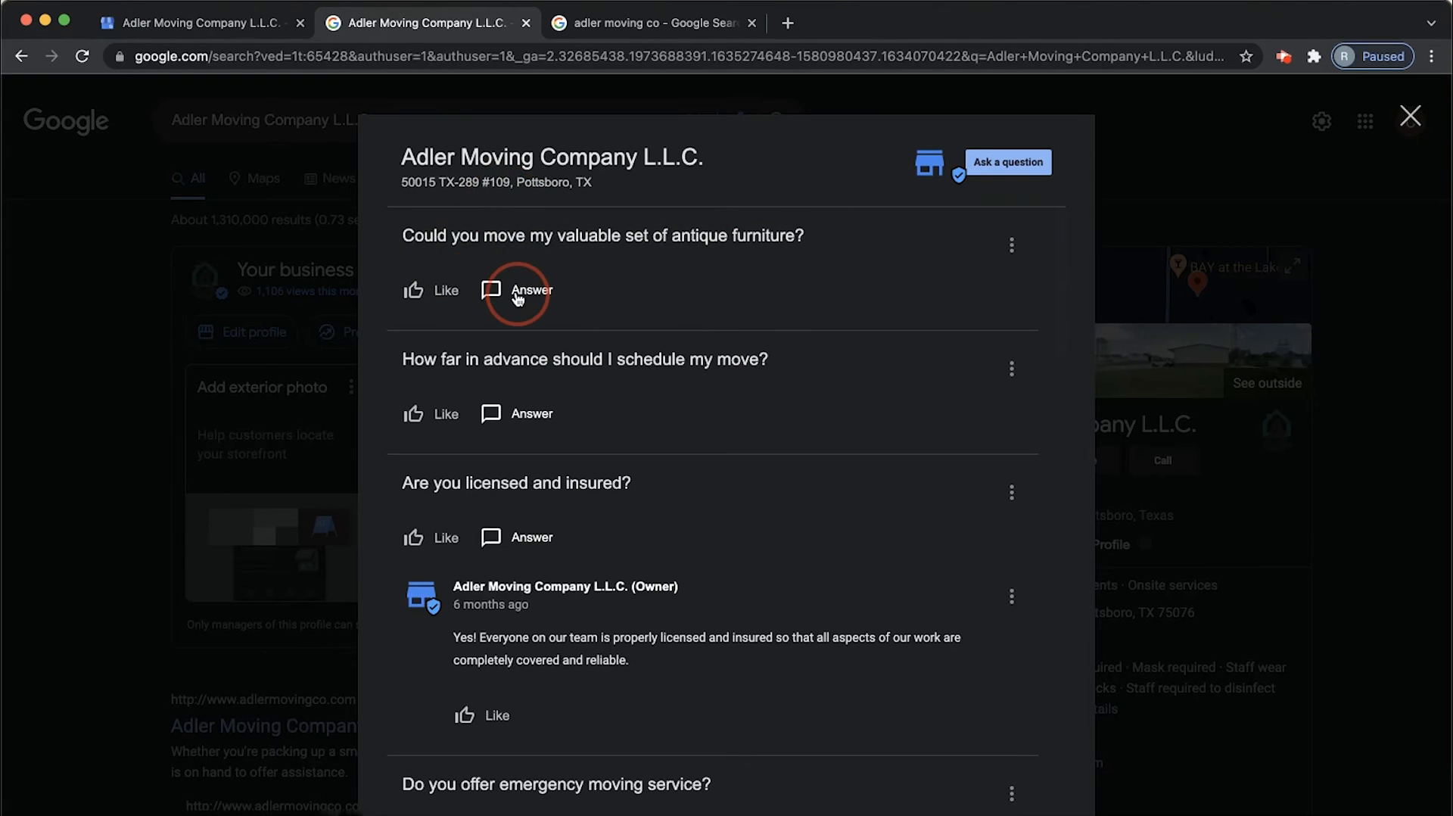
{"action": "mouse_move", "coordinate": [626, 300]}
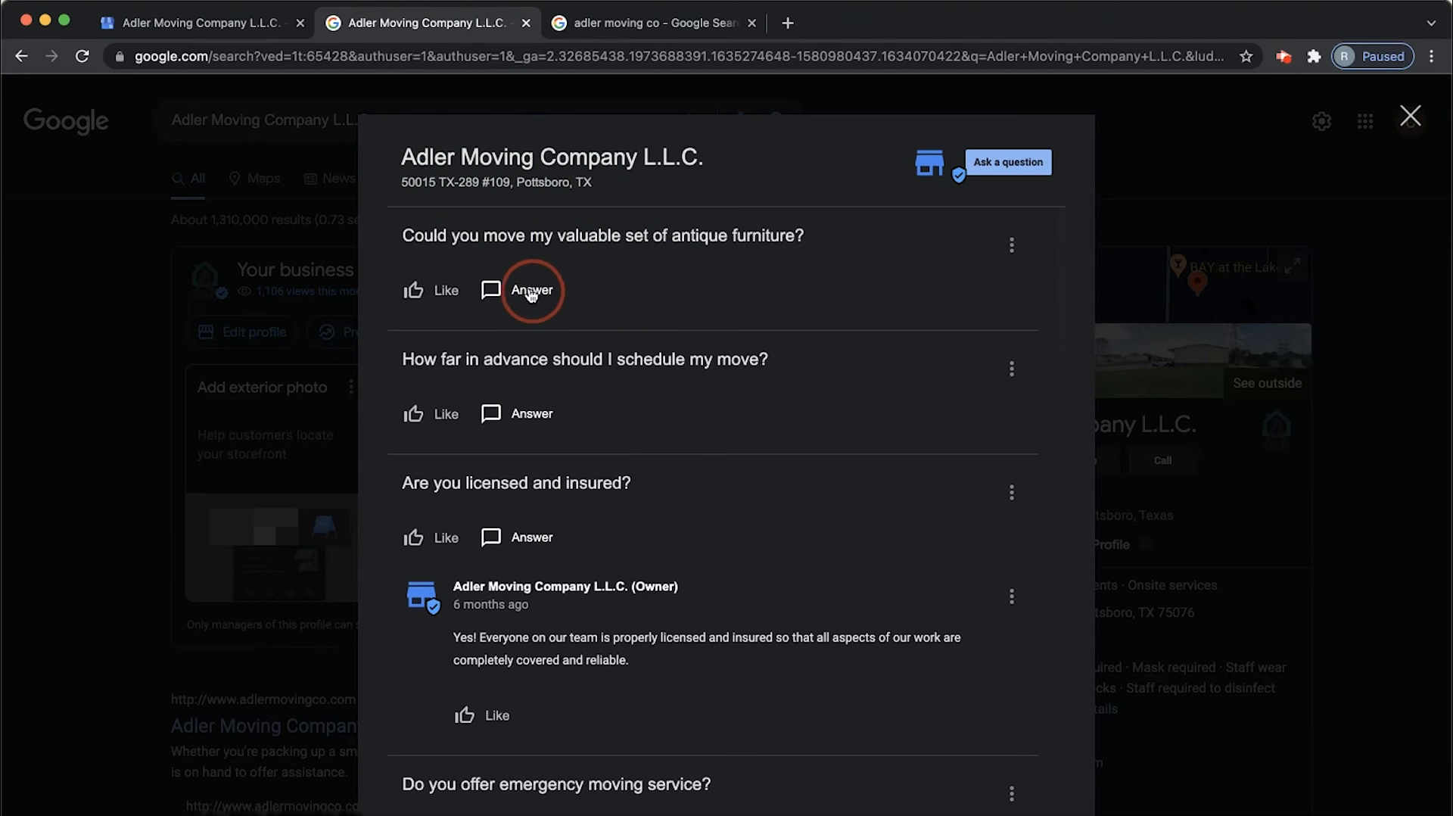
- Post an owner reply saying the movers can safely handle, pack and deliver delicate valuables
{"action": "left_click", "coordinate": [532, 290]}
{"action": "type", "text": "Of c"}
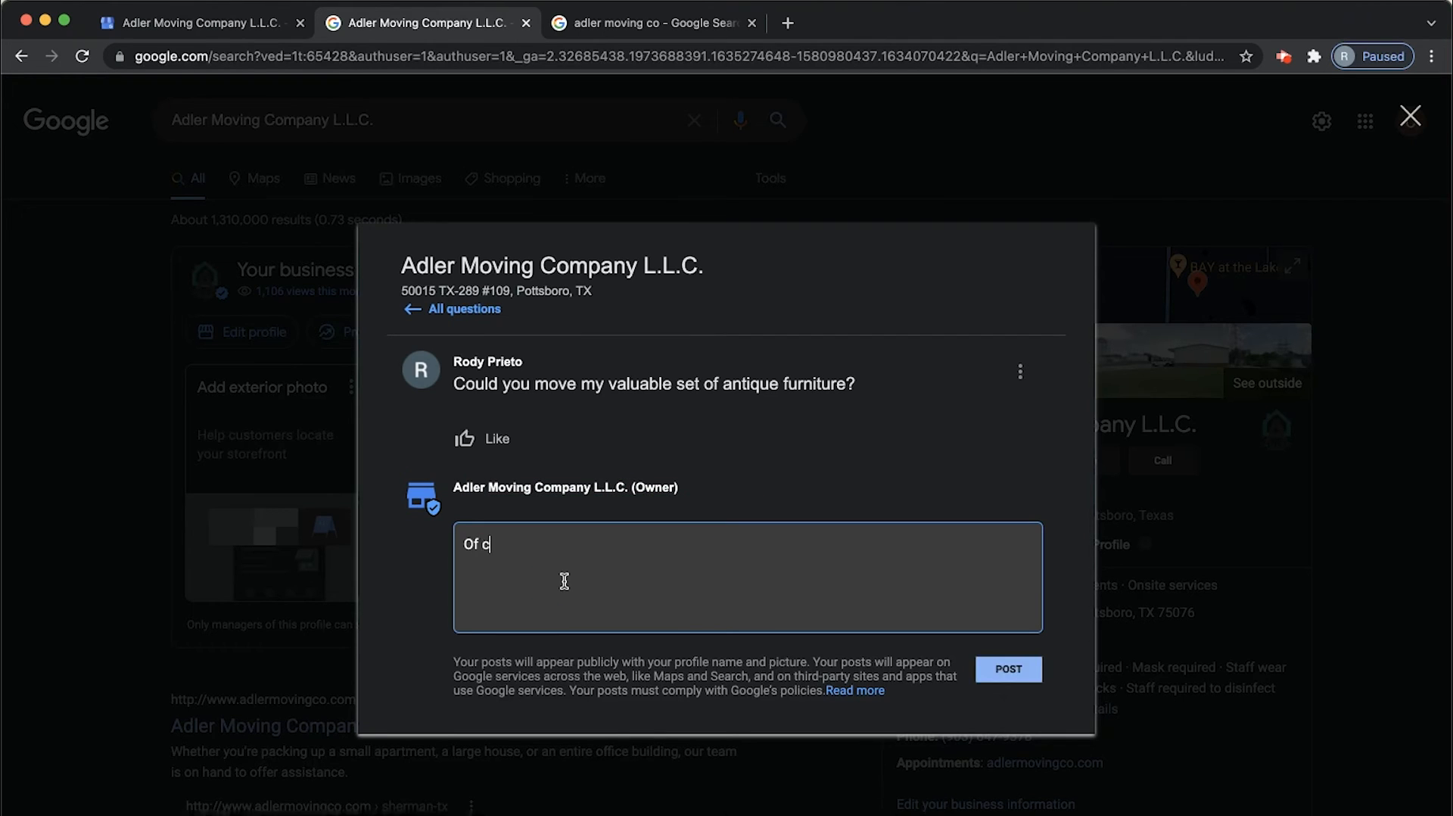
{"action": "type", "text": "ourse! Our movers know how to handle expensive and delicate valuables can pack and deliver them safely."}
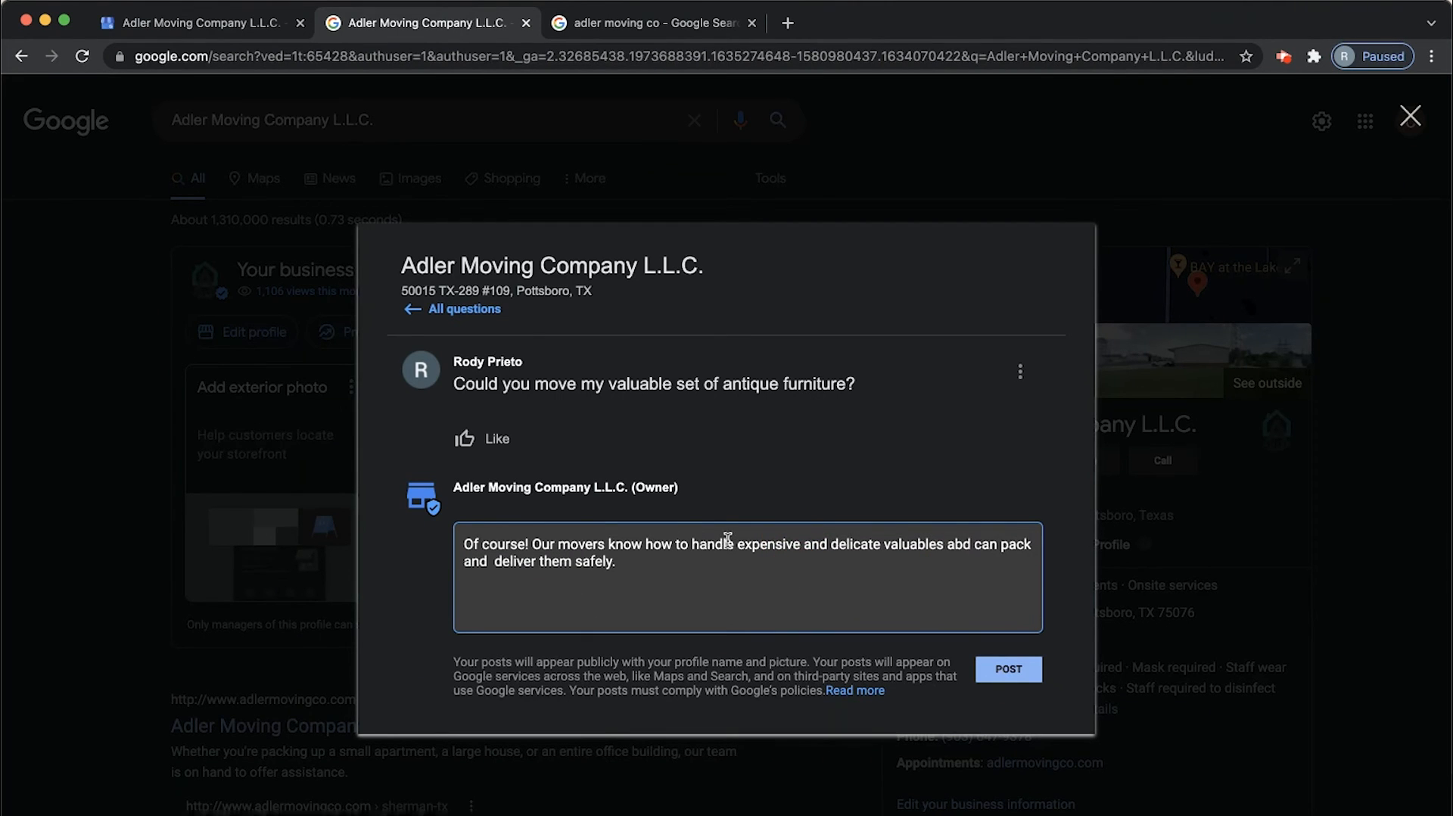
{"action": "type", "text": "and"}
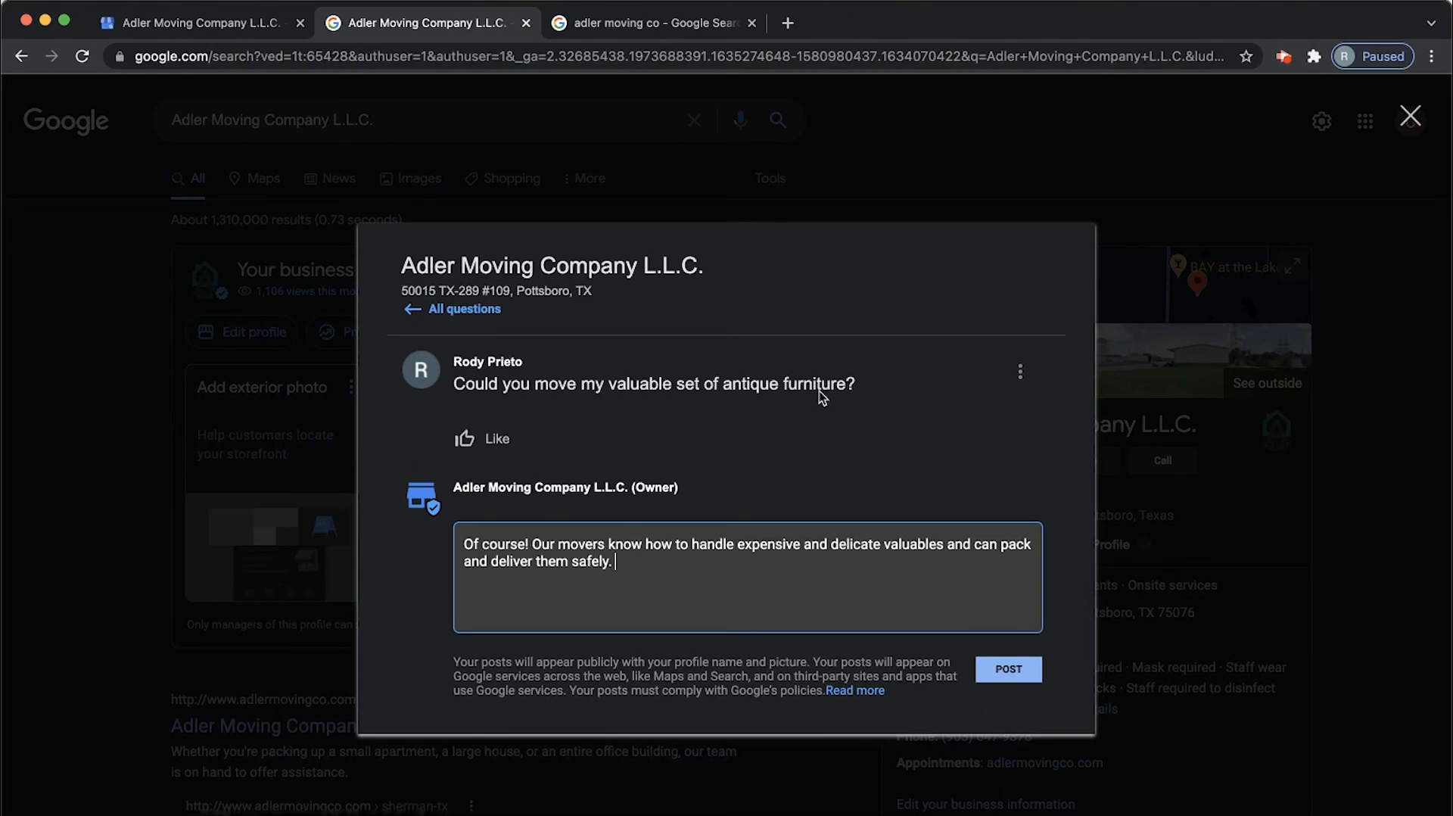
{"action": "left_click", "coordinate": [1007, 669]}
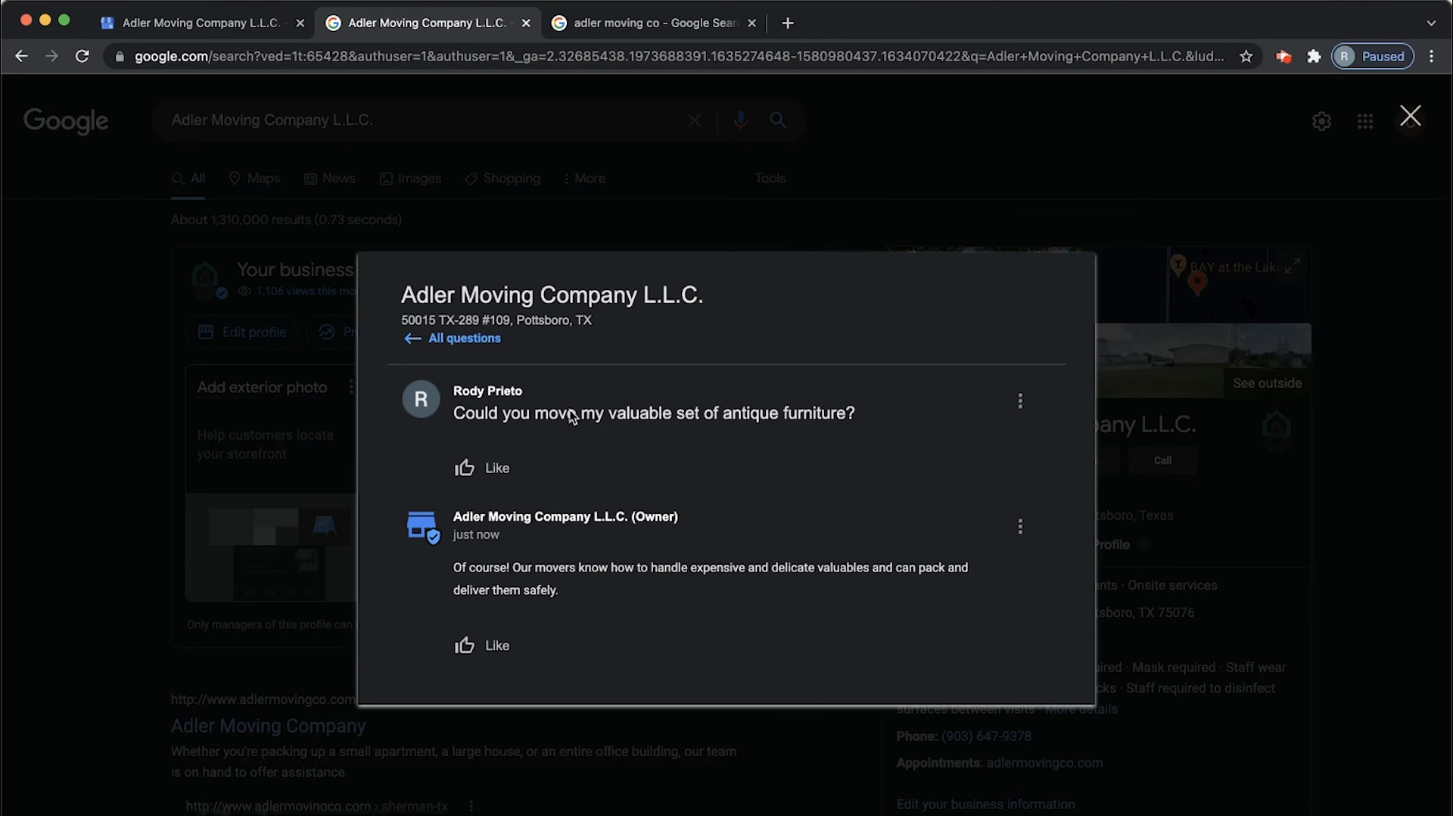
{"action": "mouse_move", "coordinate": [461, 514]}
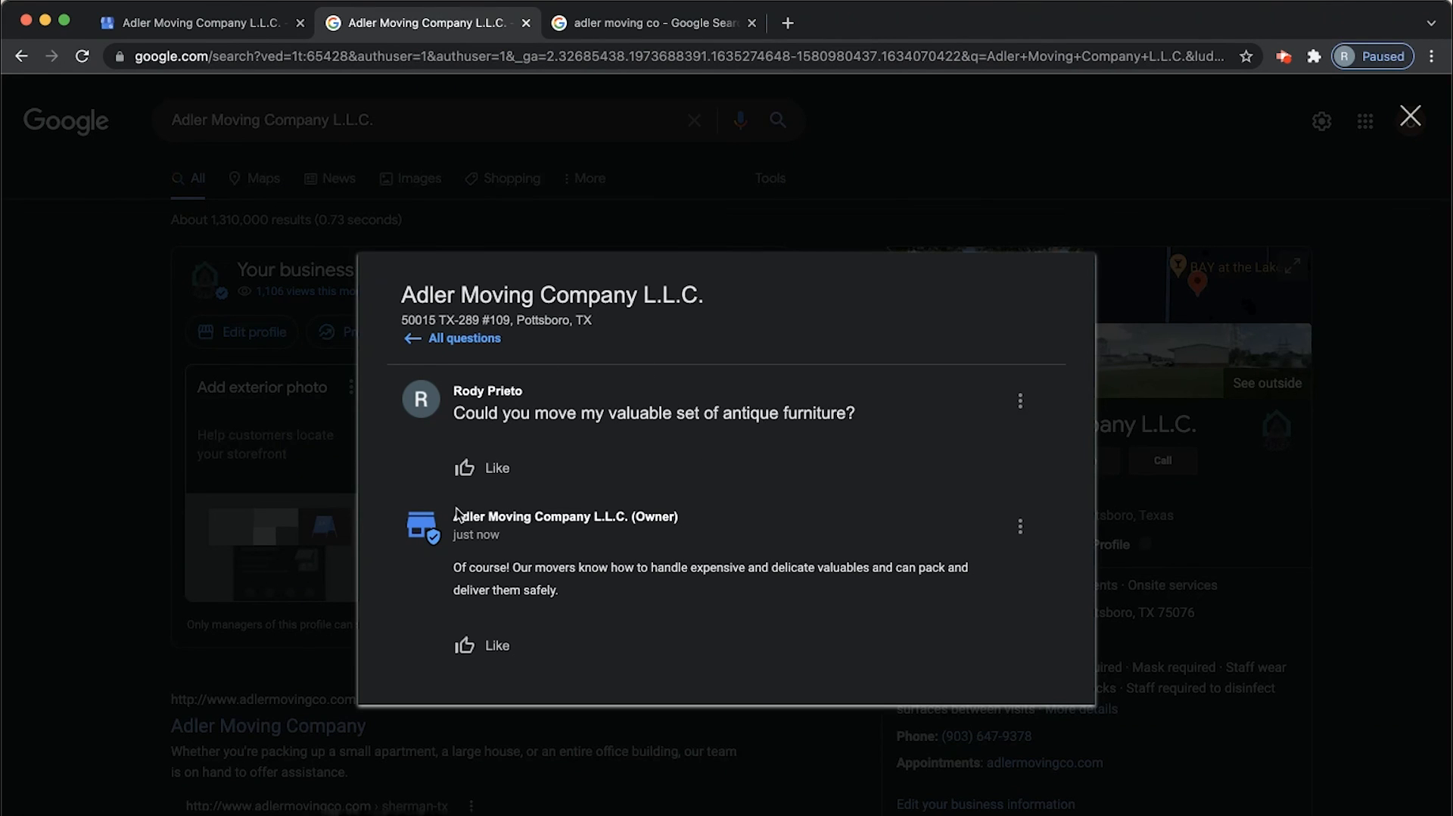